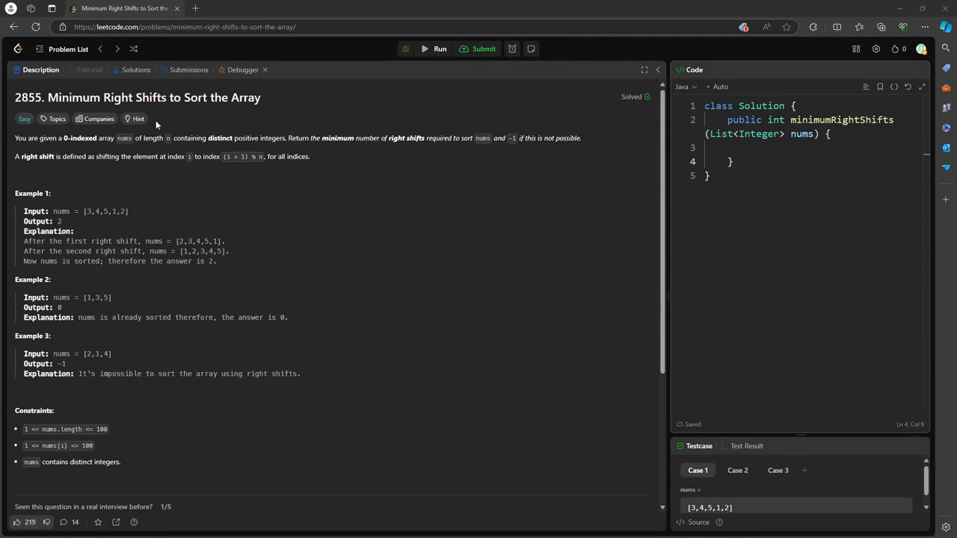
pyautogui.moveTo(171, 119)
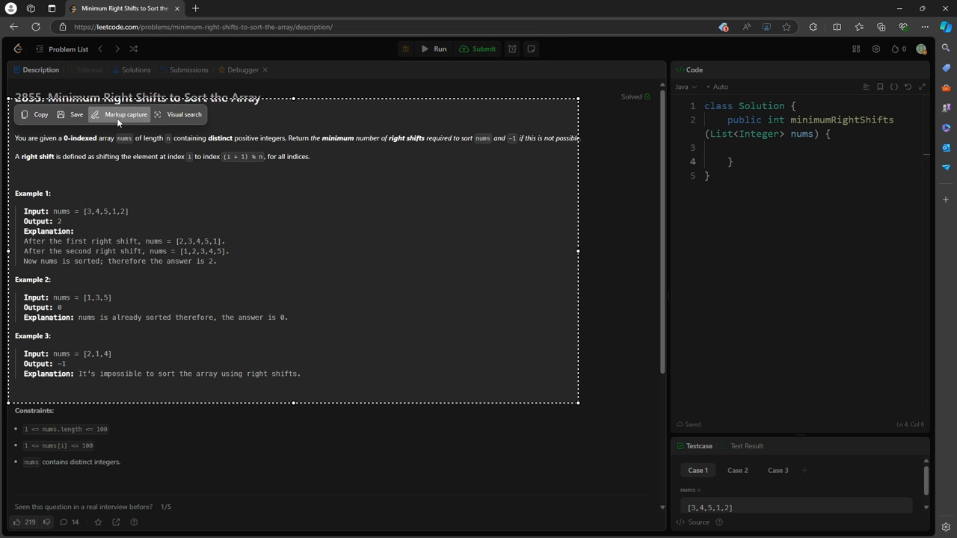
# Step: Start markup on the captured description, underline 'right shift' and circle (i + 1) % n
pyautogui.click(126, 113)
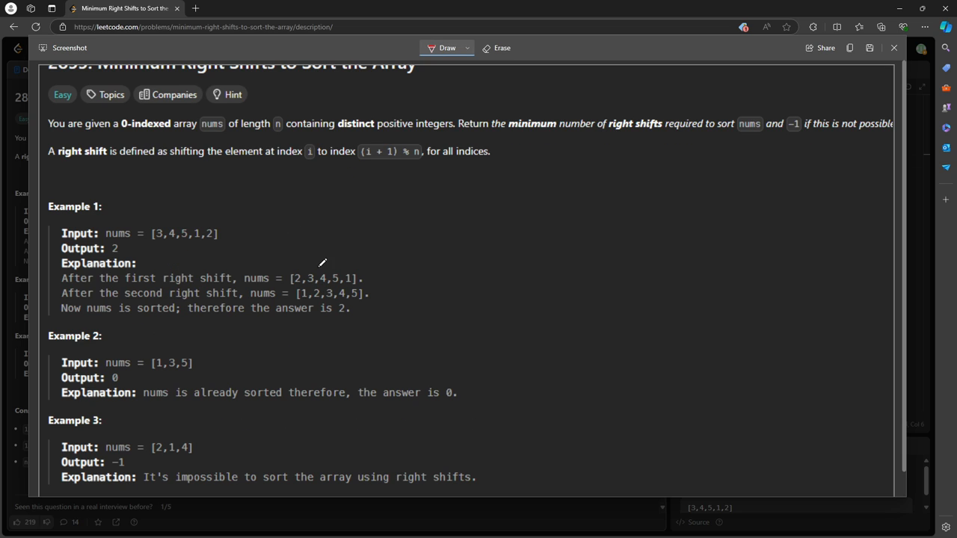
pyautogui.moveTo(61, 161); pyautogui.dragTo(101, 162)
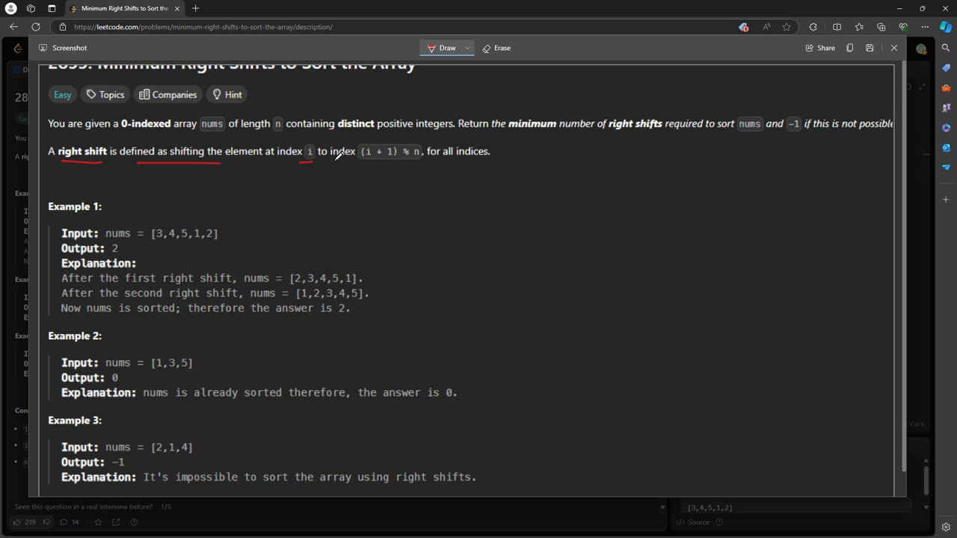
pyautogui.moveTo(337, 157); pyautogui.dragTo(437, 157)
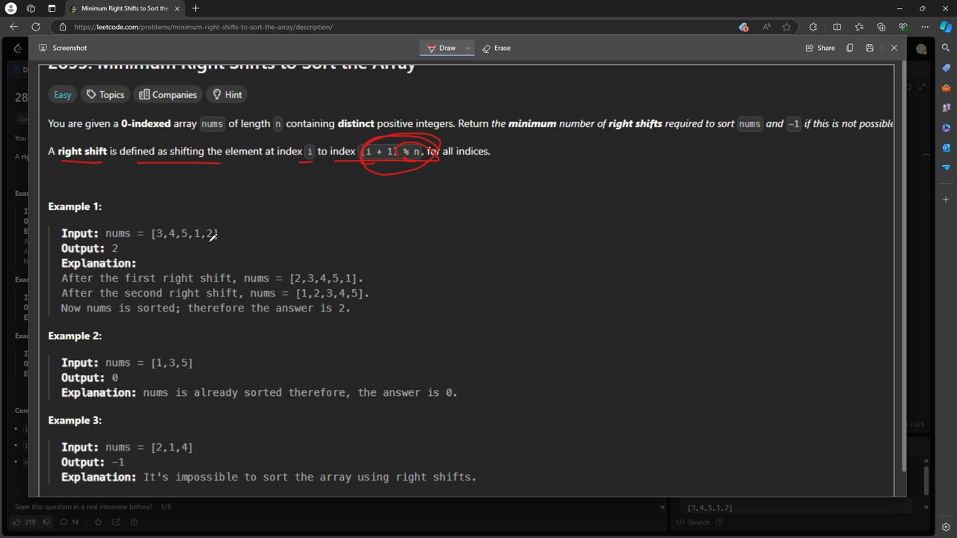
# Step: Circle and connect Example 1's first and last elements, then erase them and re-mark one element
pyautogui.moveTo(222, 225); pyautogui.dragTo(208, 243)
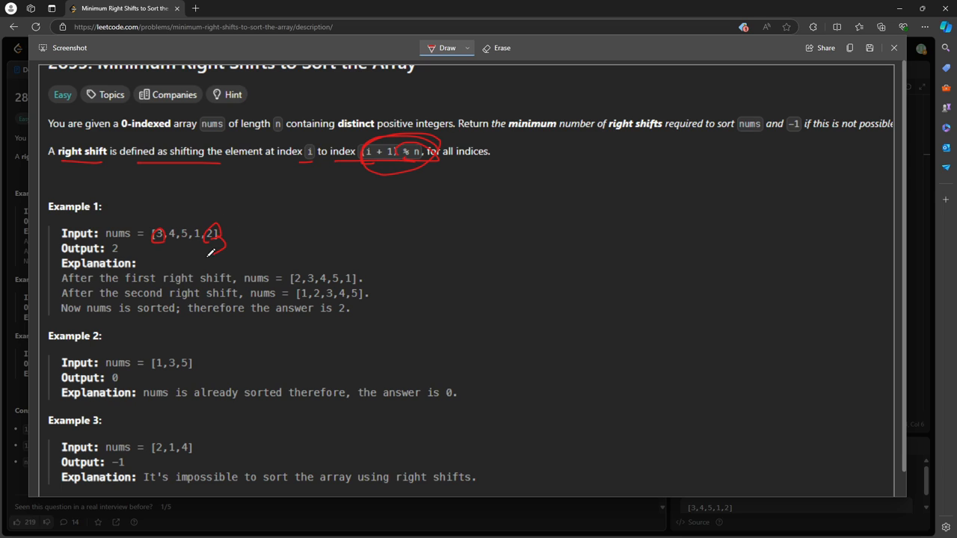
pyautogui.moveTo(142, 251); pyautogui.dragTo(217, 254)
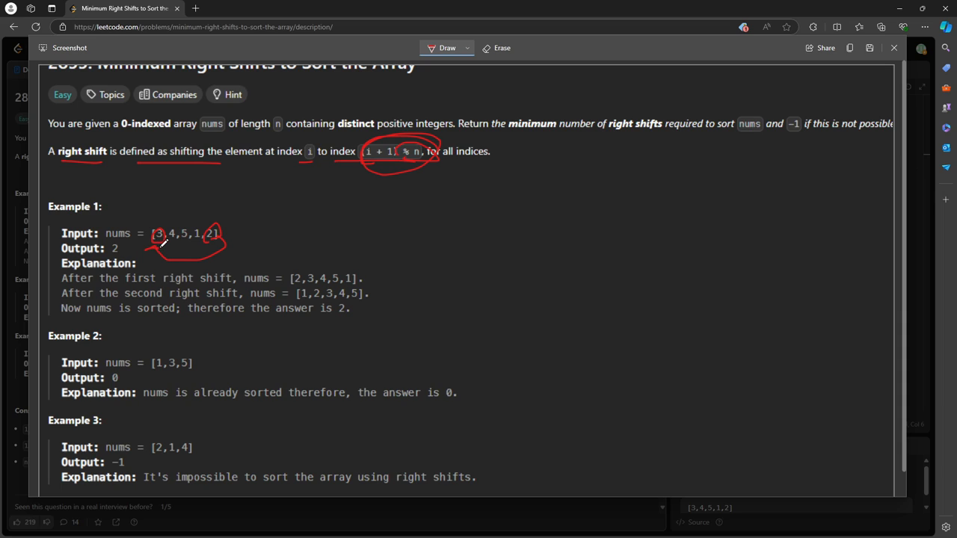
pyautogui.click(497, 46)
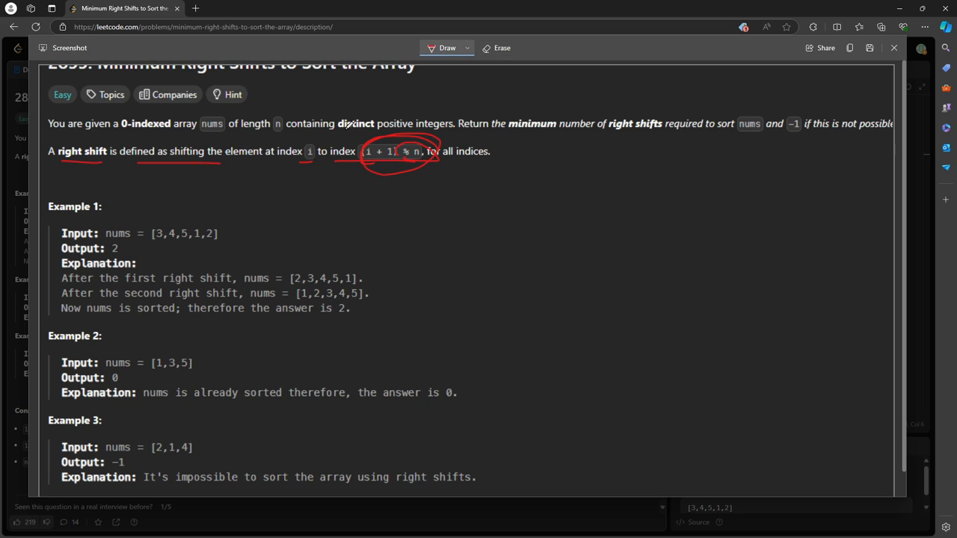
pyautogui.moveTo(302, 172); pyautogui.dragTo(427, 163)
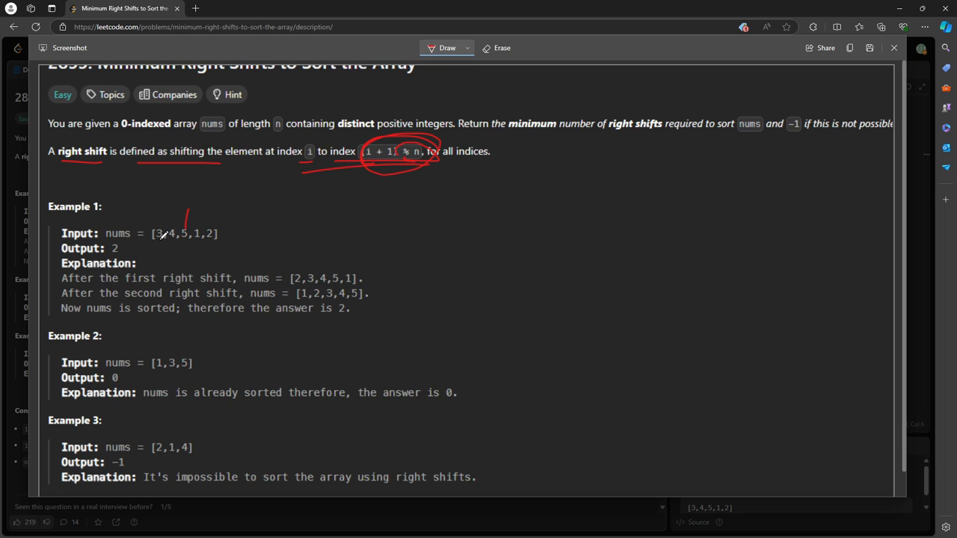
pyautogui.moveTo(188, 174)
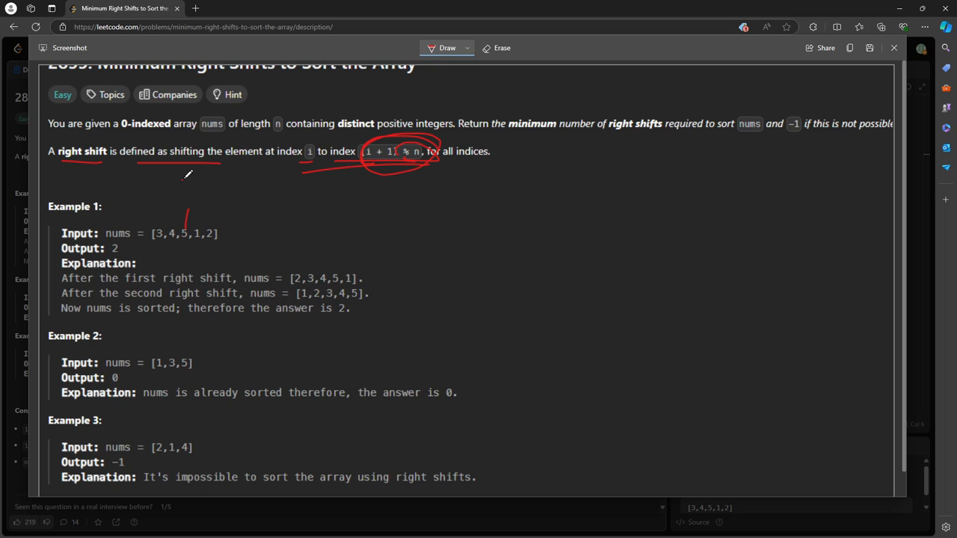
# Step: Label the indices around Example 1's array and note its length as 'len 5'
pyautogui.moveTo(186, 187); pyautogui.dragTo(187, 179)
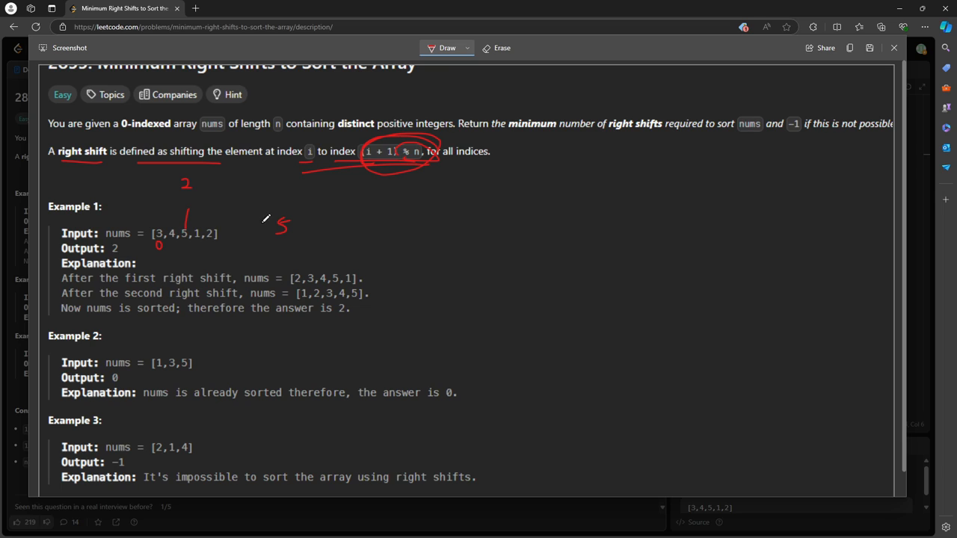
pyautogui.moveTo(238, 232); pyautogui.dragTo(257, 224)
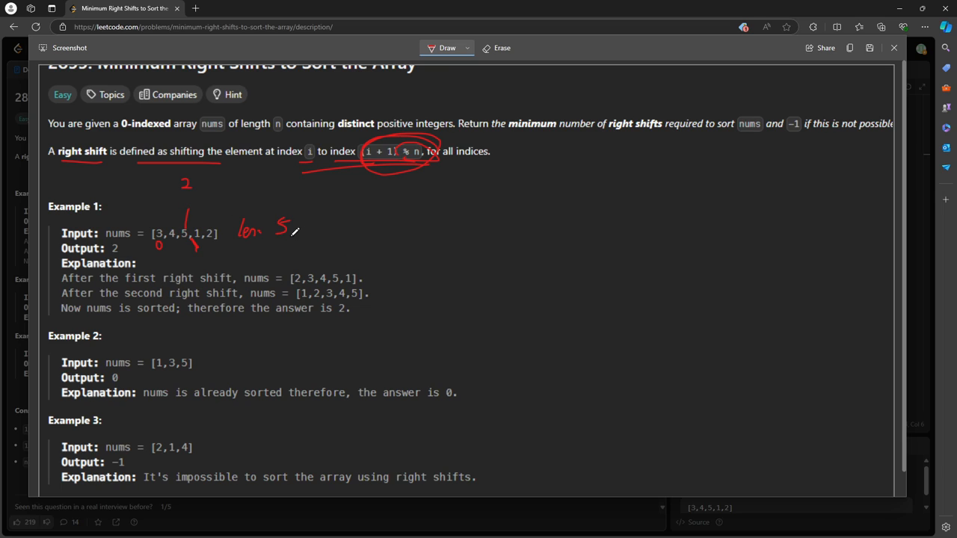
# Step: Write and box the calculation '5 - 2 - 1' beside Example 1
pyautogui.moveTo(377, 227); pyautogui.dragTo(386, 247)
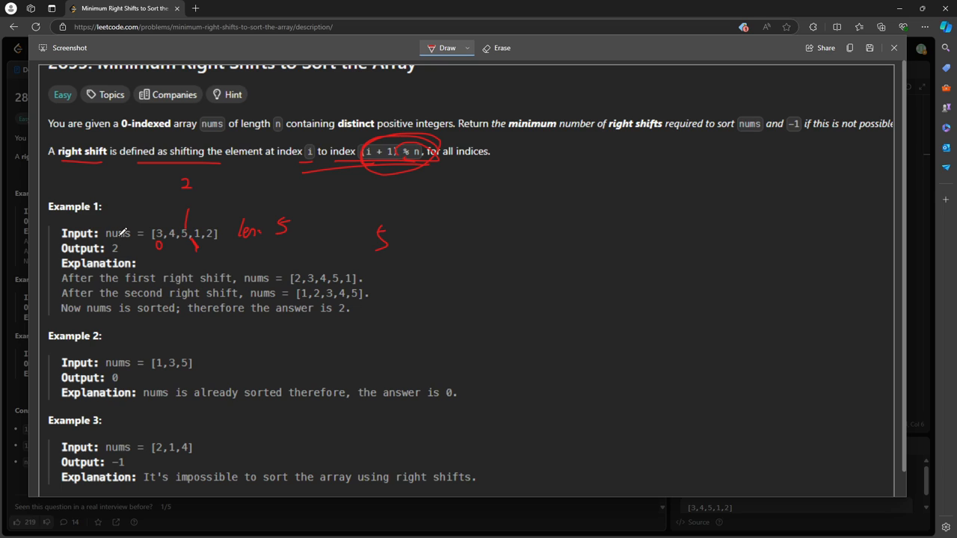
pyautogui.moveTo(410, 239); pyautogui.dragTo(440, 241)
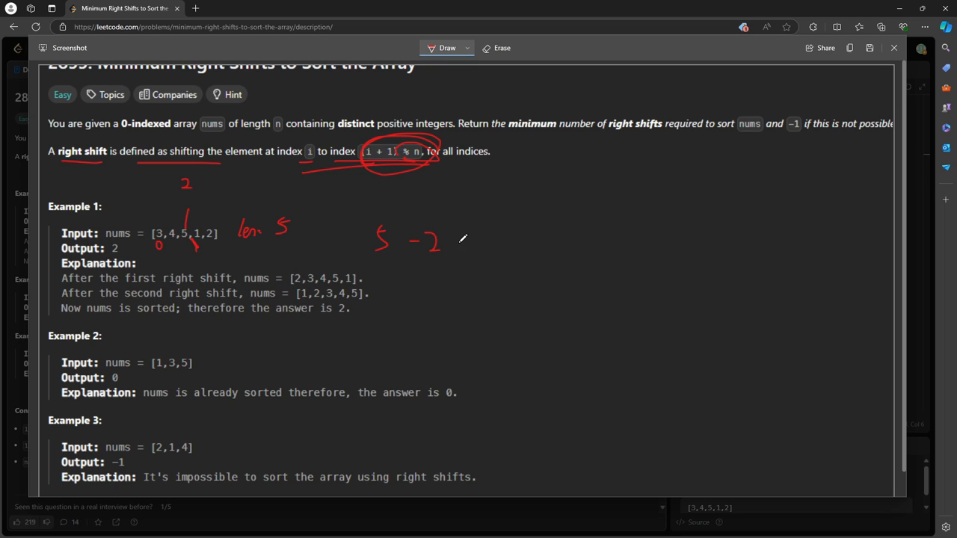
pyautogui.moveTo(461, 246); pyautogui.dragTo(475, 236)
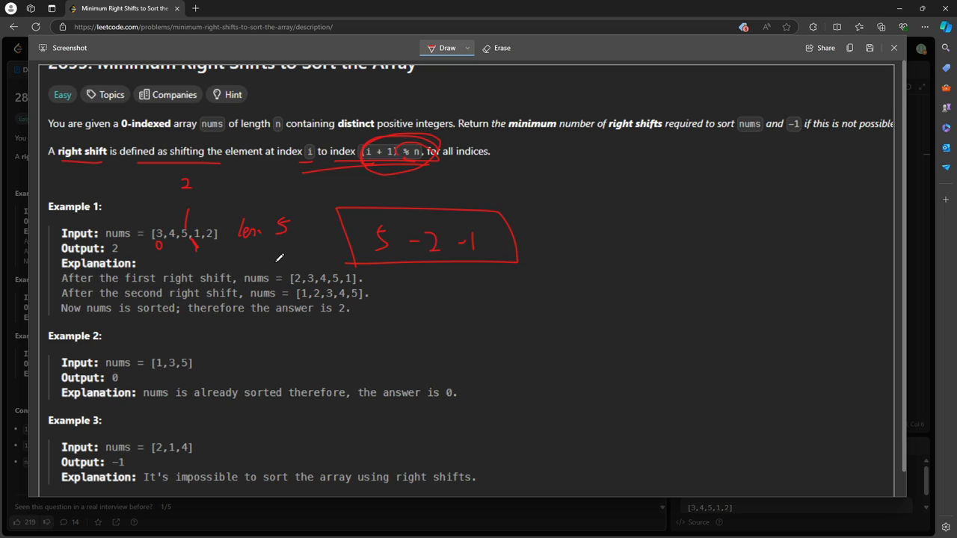
pyautogui.moveTo(439, 225)
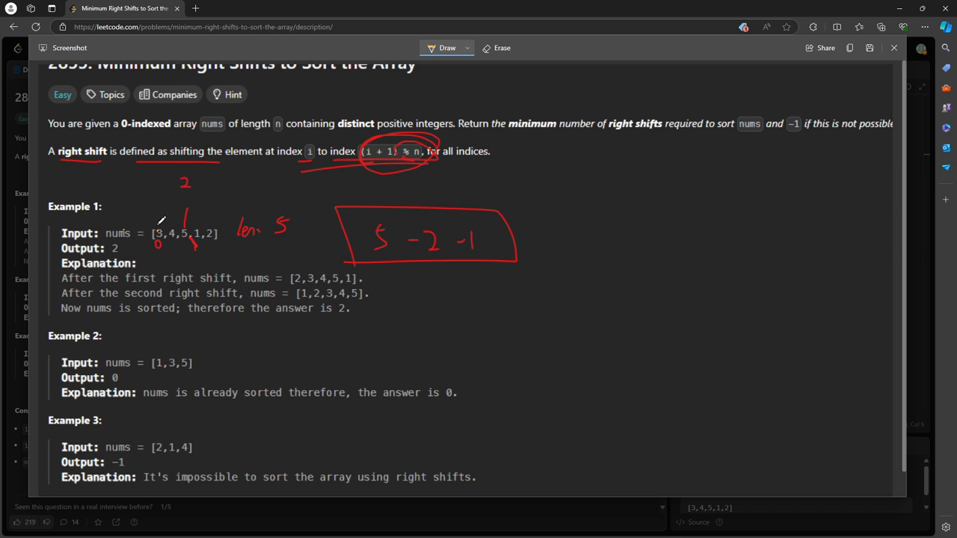
# Step: Draw position lines in Example 1, switch the pen to blue and write a boxed 'i > j' note
pyautogui.moveTo(159, 197); pyautogui.dragTo(174, 267)
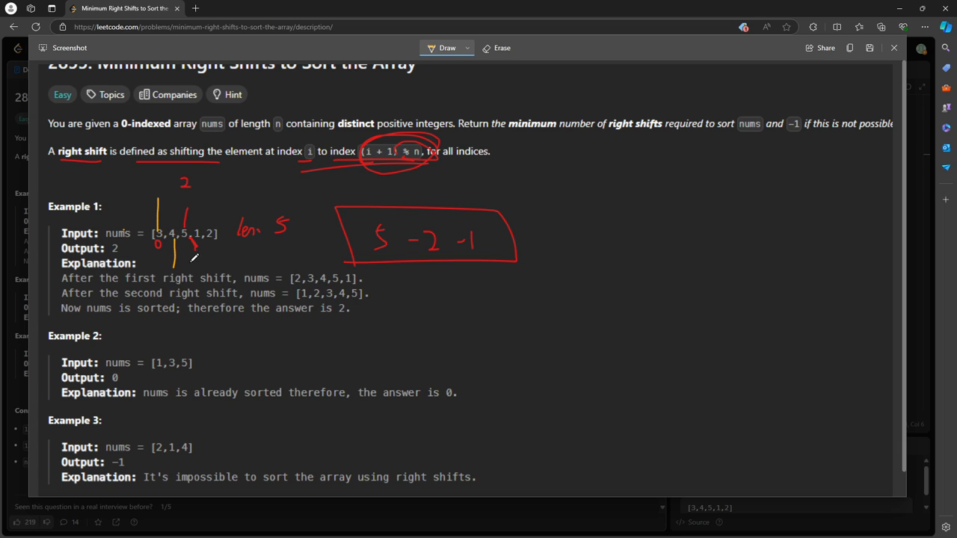
pyautogui.click(447, 48)
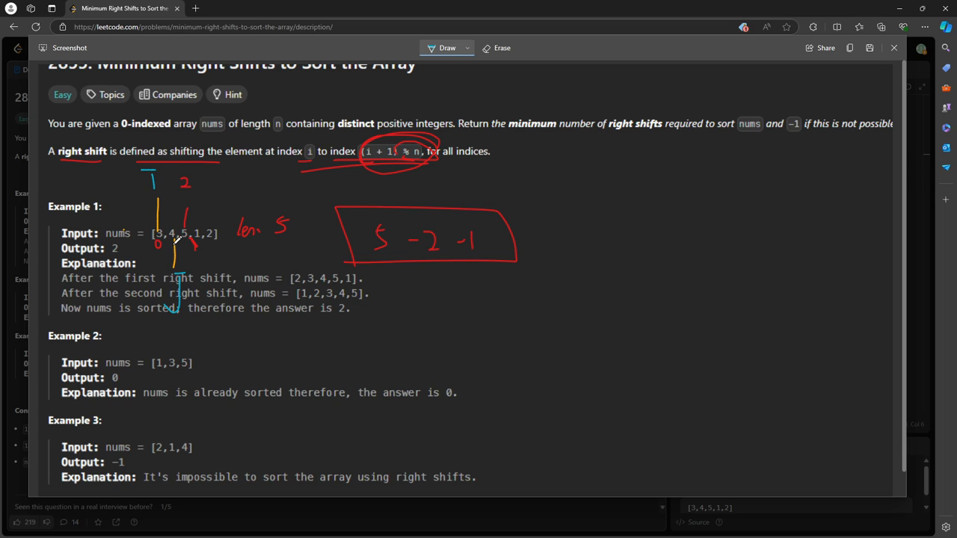
pyautogui.moveTo(380, 341)
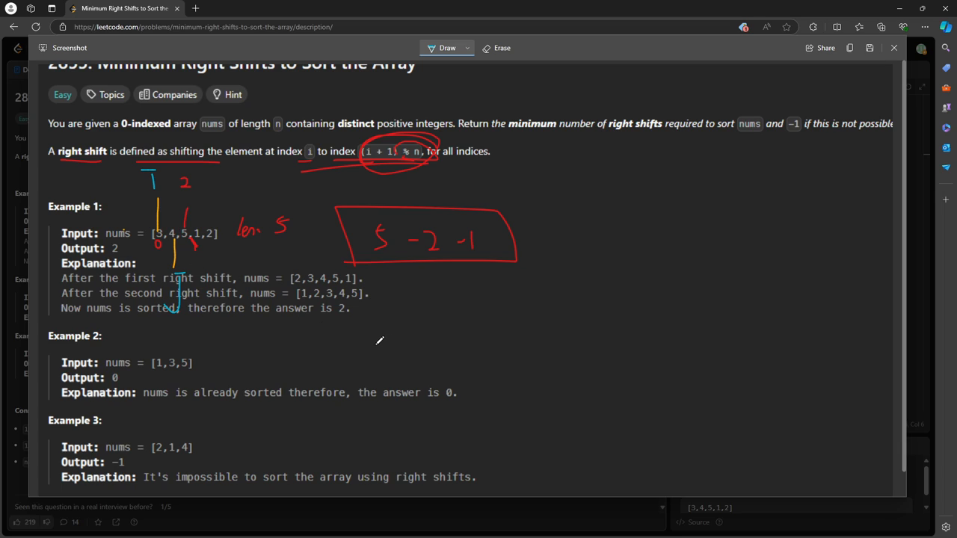
pyautogui.moveTo(349, 325)
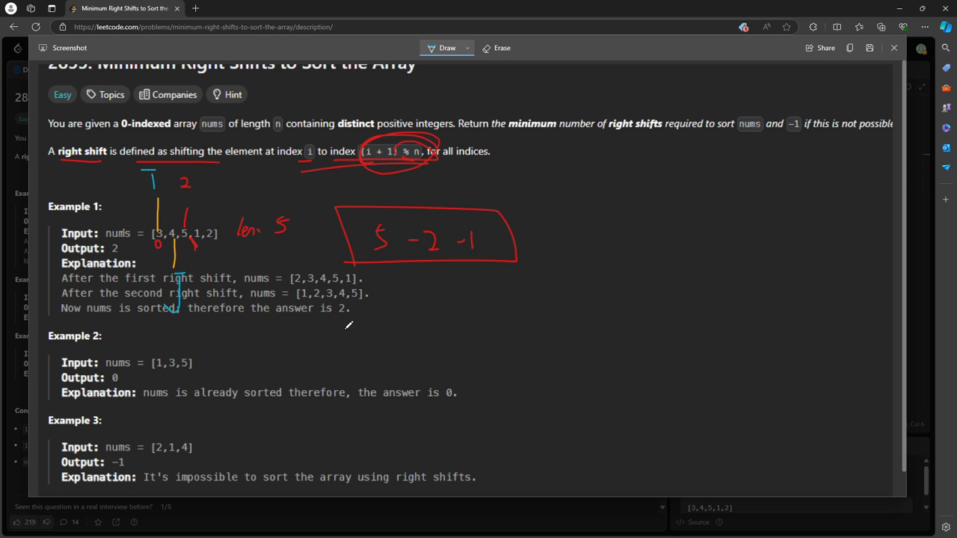
pyautogui.moveTo(344, 327); pyautogui.dragTo(344, 353)
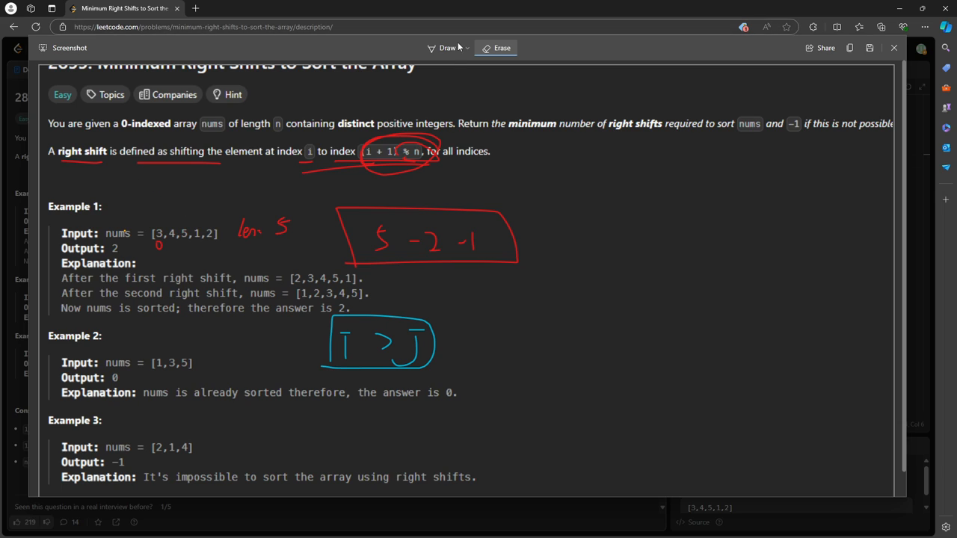
# Step: Mark the peak element 5 in Example 1 and circle the 'i > j' note
pyautogui.moveTo(184, 202); pyautogui.dragTo(184, 231)
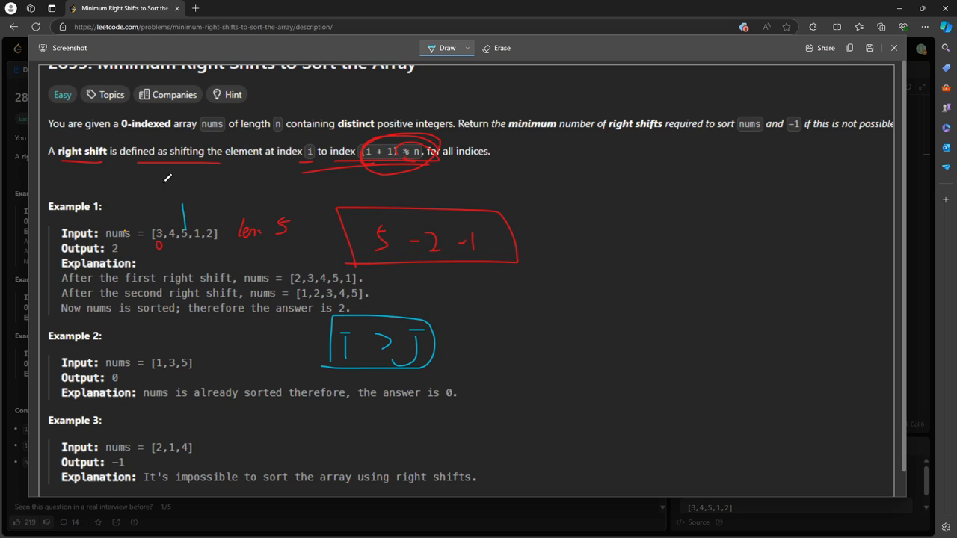
pyautogui.moveTo(183, 242); pyautogui.dragTo(202, 296)
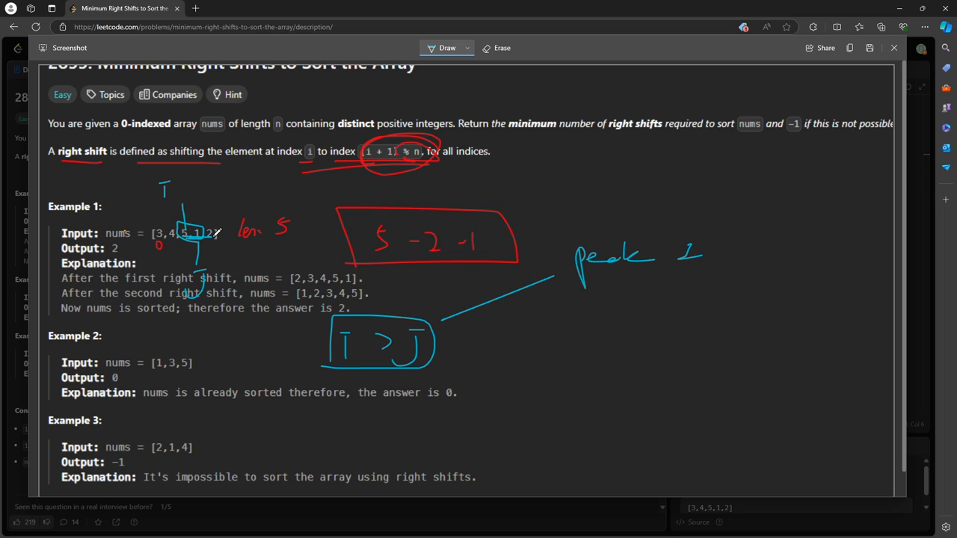
pyautogui.moveTo(441, 317); pyautogui.dragTo(292, 385)
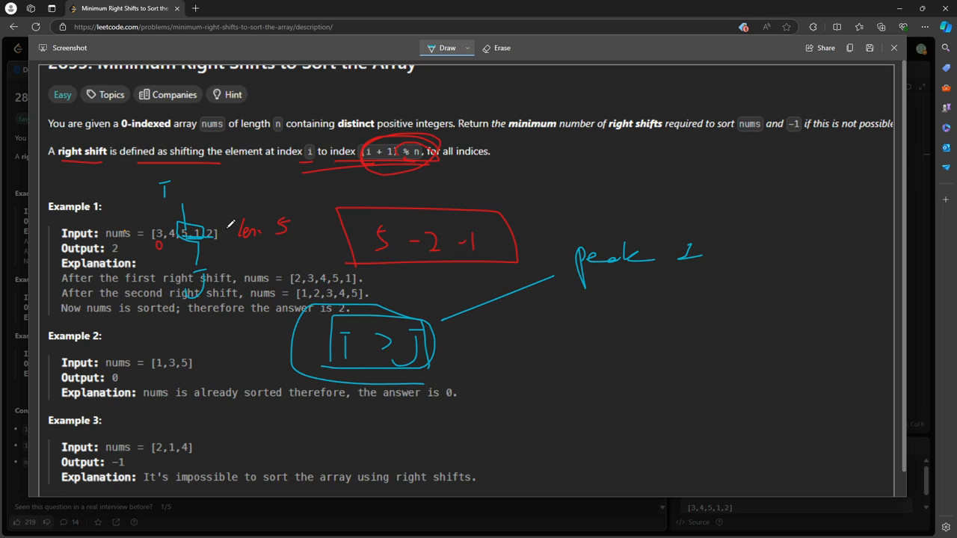
pyautogui.moveTo(812, 142)
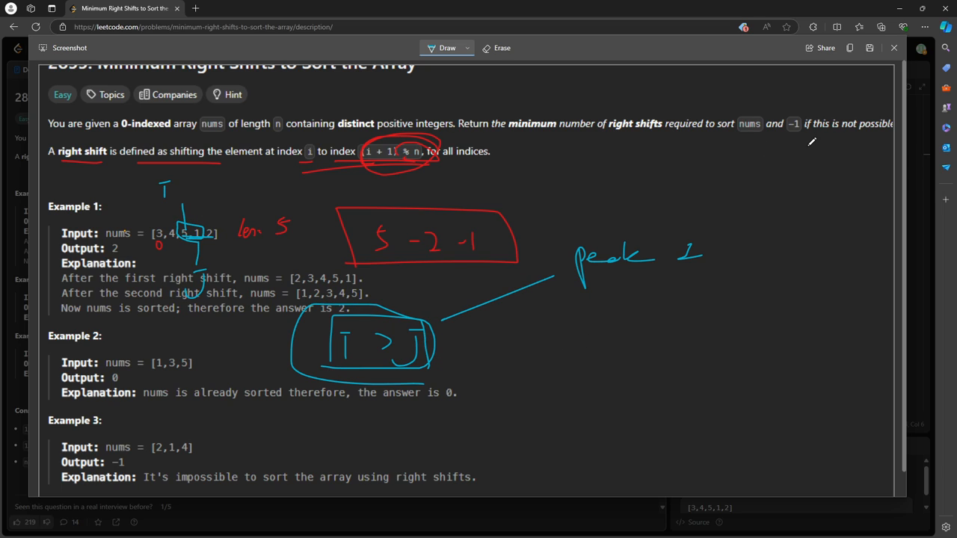
# Step: Write the peak condition note beside Example 1 with extra strokes above the 5-2-1 box
pyautogui.moveTo(759, 140); pyautogui.dragTo(855, 135)
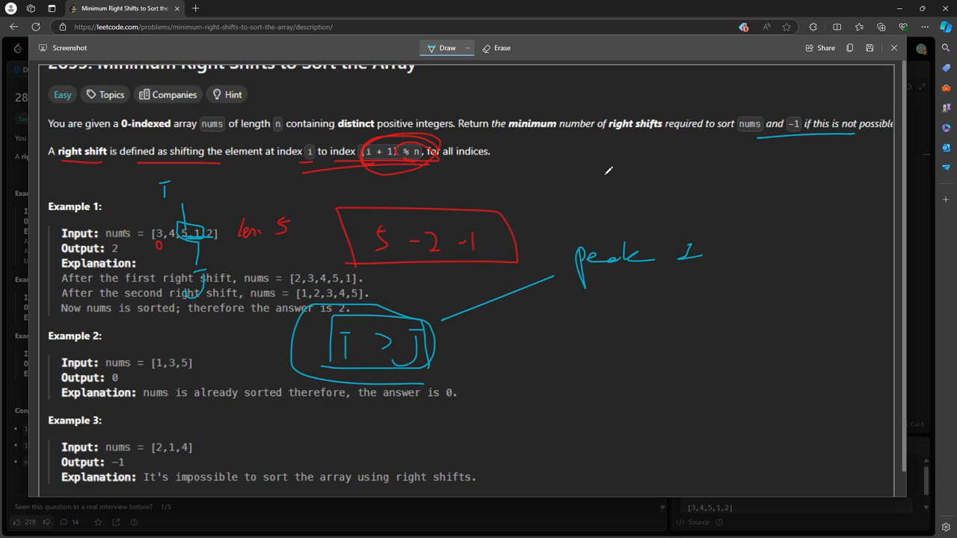
pyautogui.moveTo(524, 157)
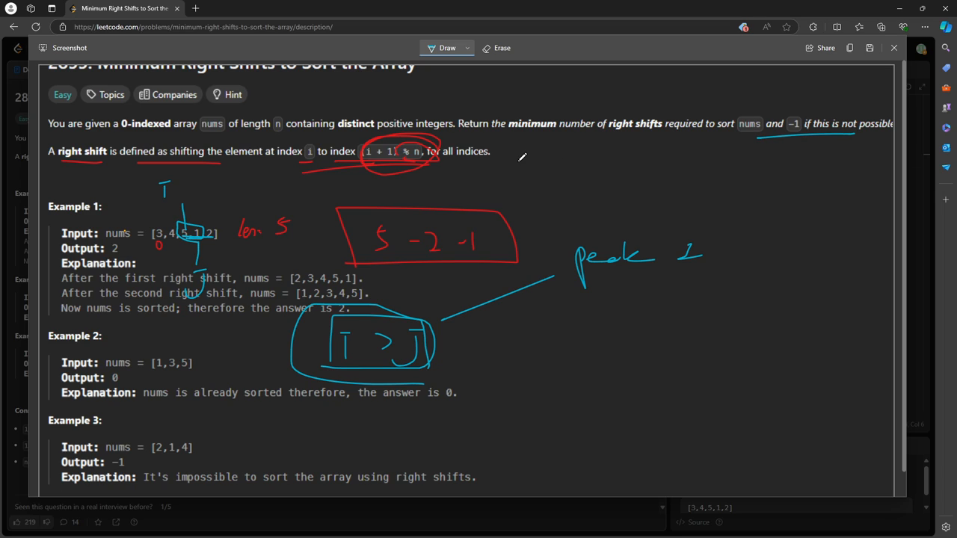
pyautogui.moveTo(523, 161); pyautogui.dragTo(696, 193)
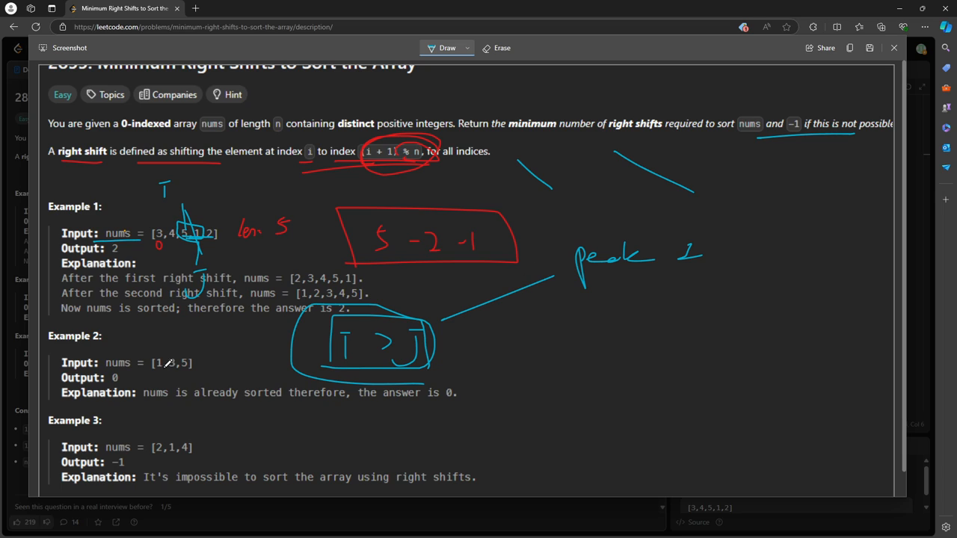
# Step: Circle Example 2's input and write the pairs (2,1), (1,4), (4,2) beside Example 3
pyautogui.moveTo(152, 367); pyautogui.dragTo(197, 367)
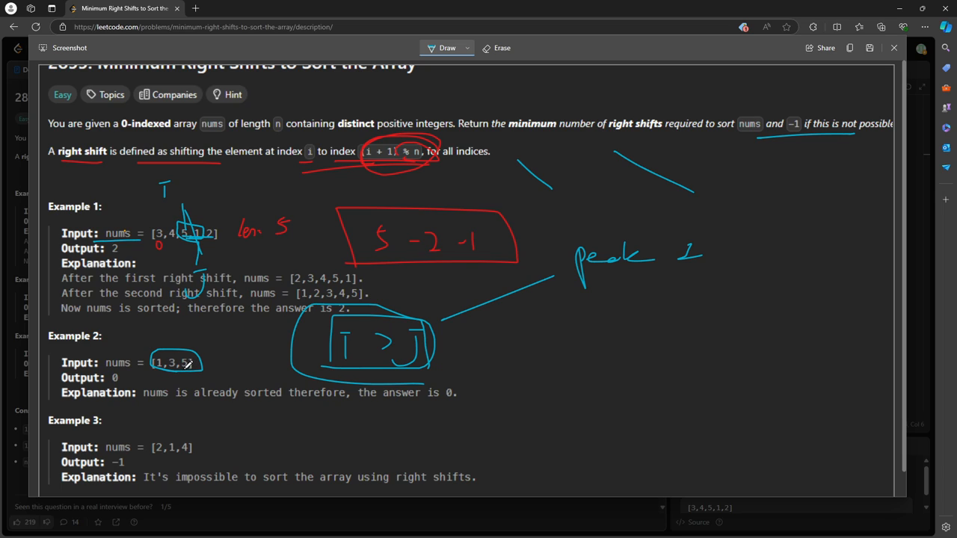
pyautogui.moveTo(252, 373)
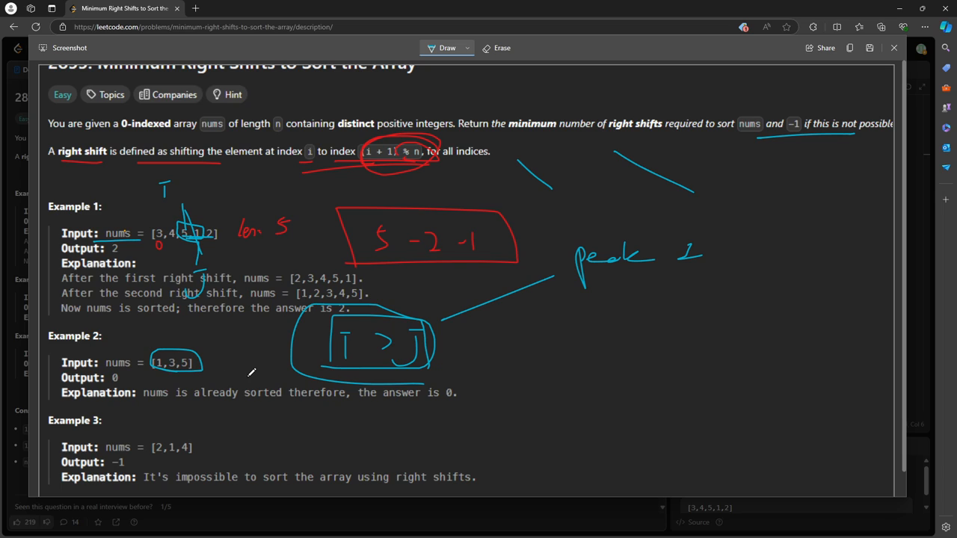
pyautogui.moveTo(187, 377)
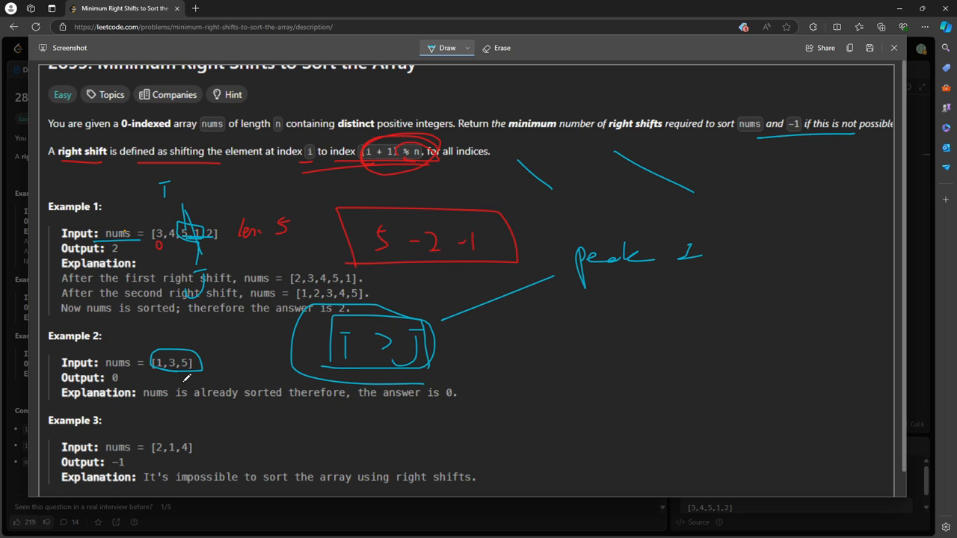
pyautogui.moveTo(230, 364)
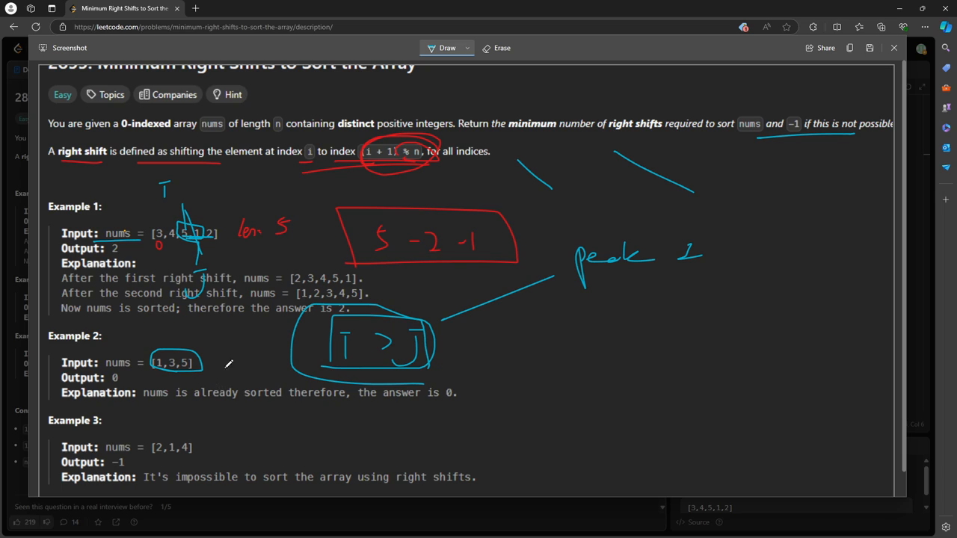
pyautogui.moveTo(217, 365)
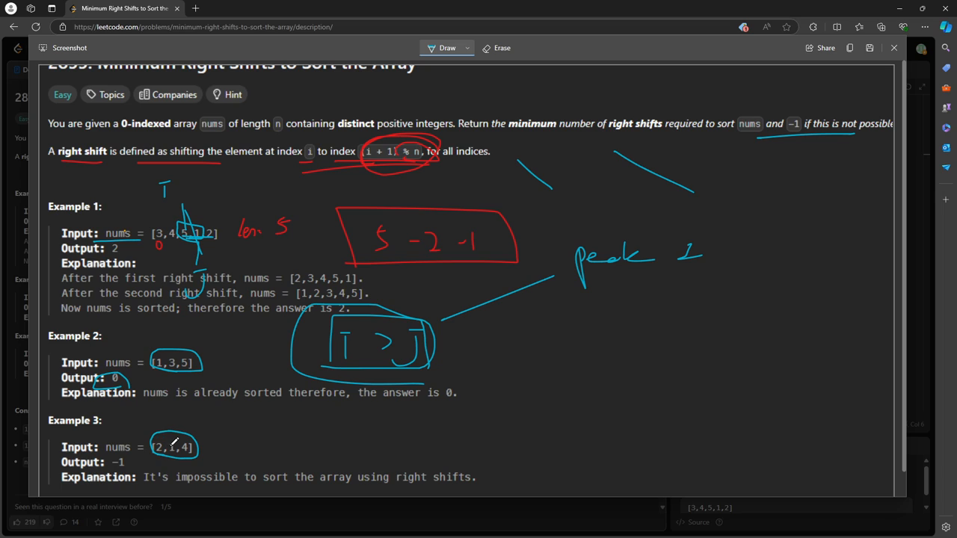
pyautogui.moveTo(239, 426); pyautogui.dragTo(267, 446)
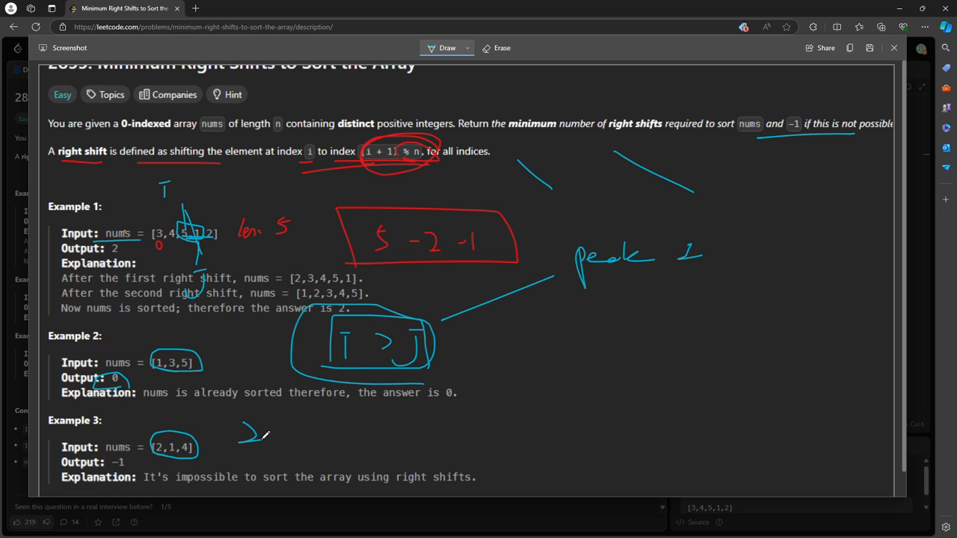
pyautogui.moveTo(240, 433); pyautogui.dragTo(306, 448)
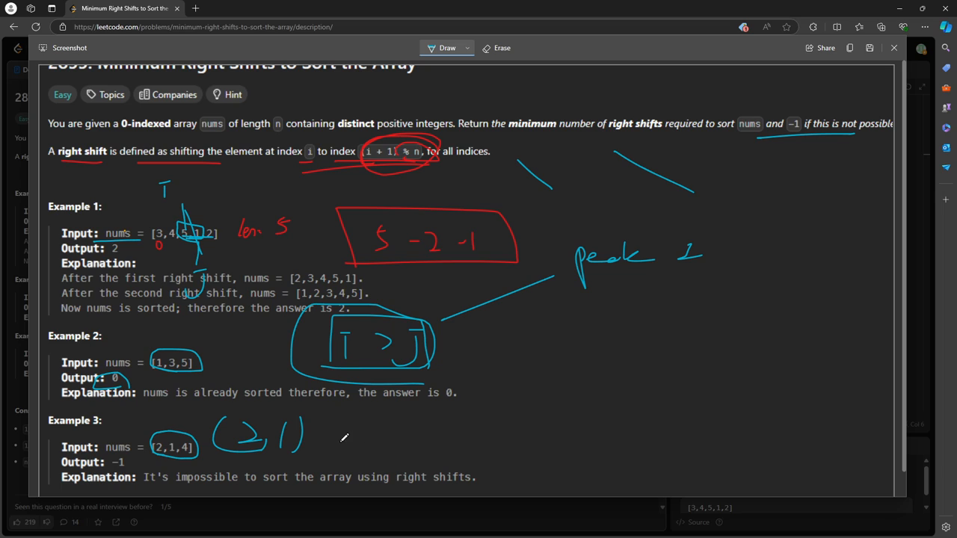
pyautogui.moveTo(336, 437); pyautogui.dragTo(441, 431)
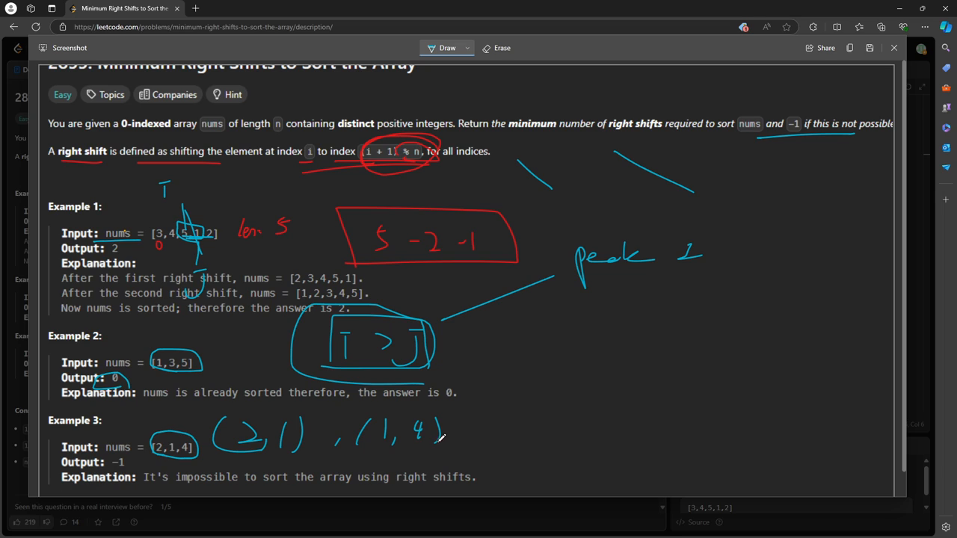
pyautogui.moveTo(479, 418); pyautogui.dragTo(523, 441)
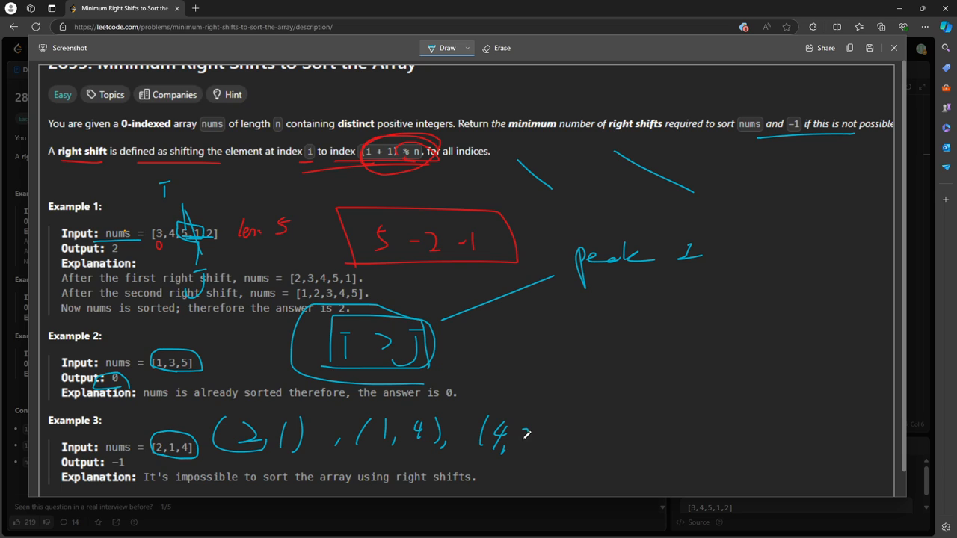
pyautogui.moveTo(523, 434); pyautogui.dragTo(551, 464)
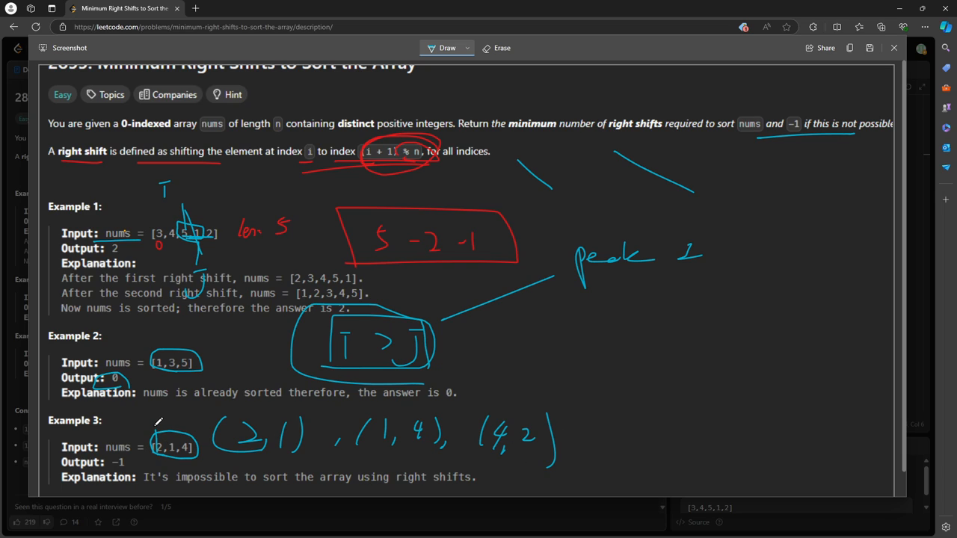
# Step: Mark Example 3's array, erase those marks, and return to the LeetCode code editor
pyautogui.moveTo(152, 426); pyautogui.dragTo(198, 456)
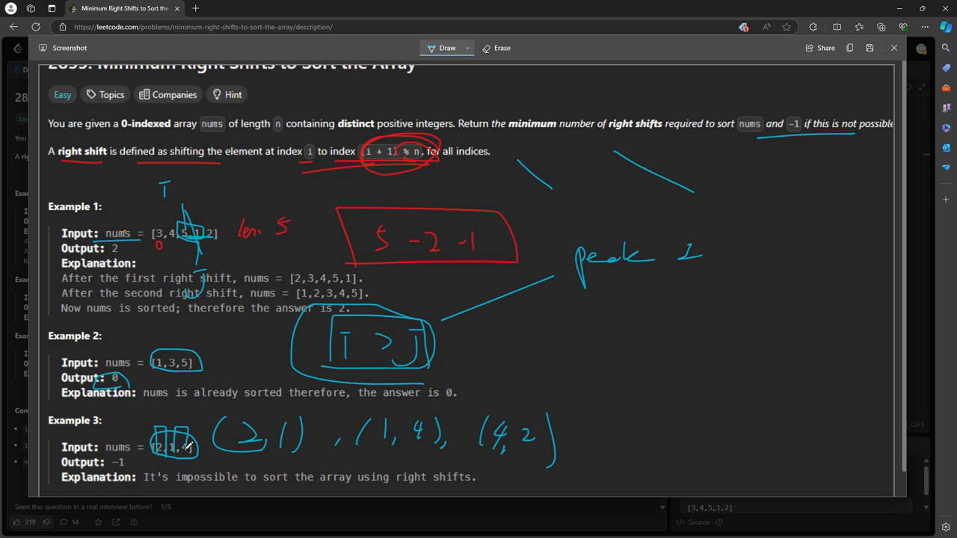
pyautogui.moveTo(194, 437); pyautogui.dragTo(164, 464)
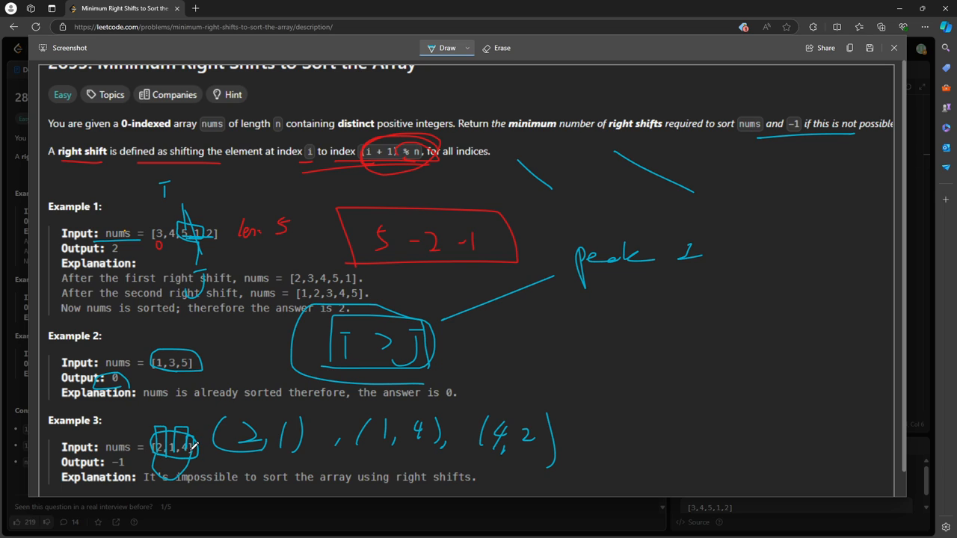
pyautogui.click(496, 46)
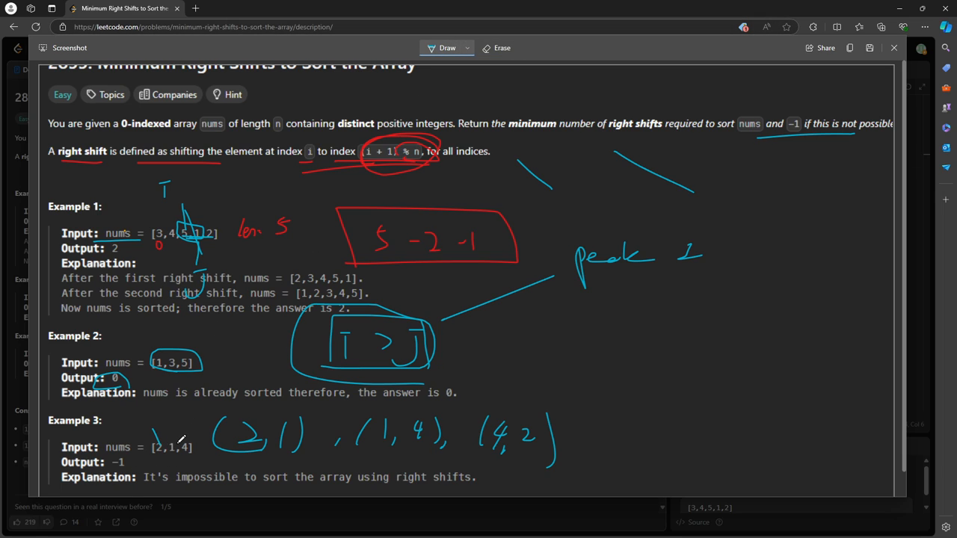
pyautogui.moveTo(182, 455); pyautogui.dragTo(190, 428)
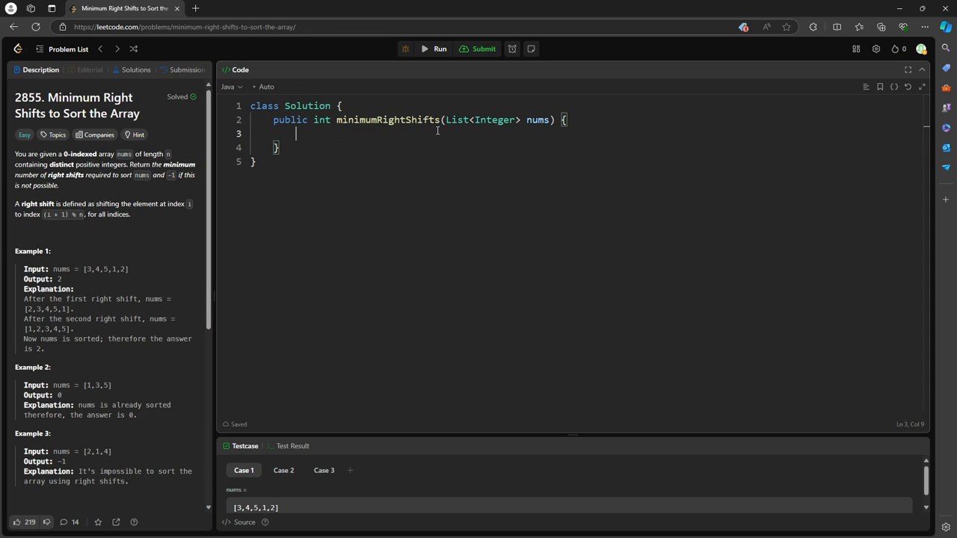
# Step: Write the early return 0 when nums.size() == 1
pyautogui.write('if(n)')
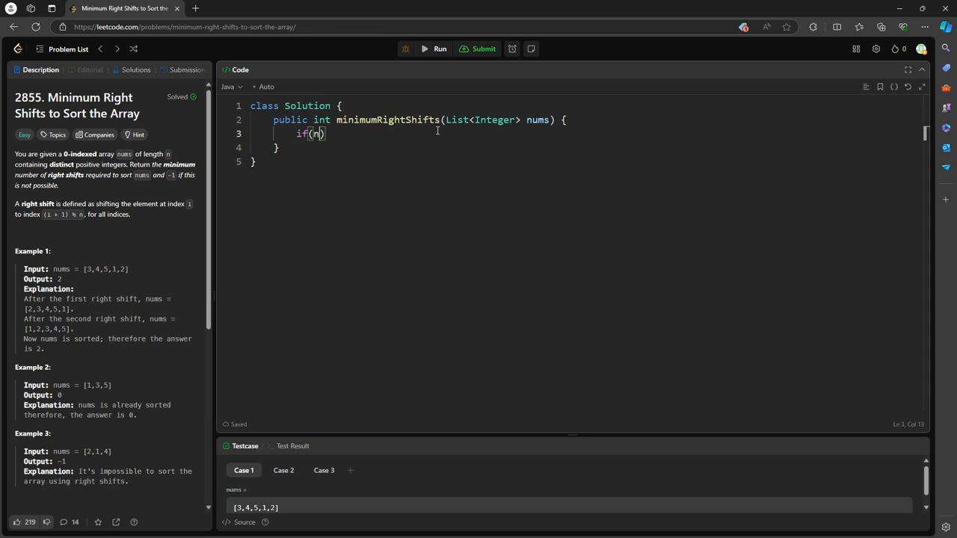
pyautogui.write('ums.size() == 1){')
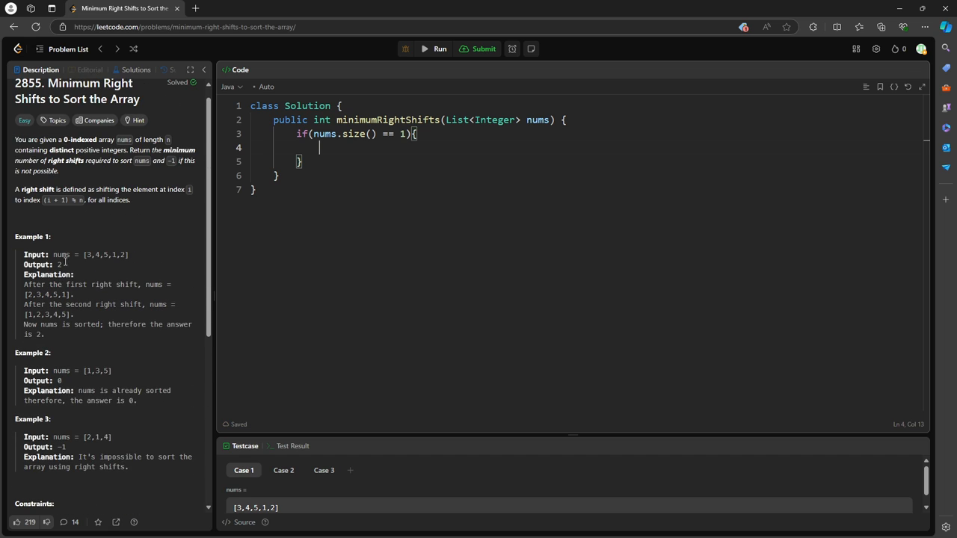
pyautogui.write('return 0;')
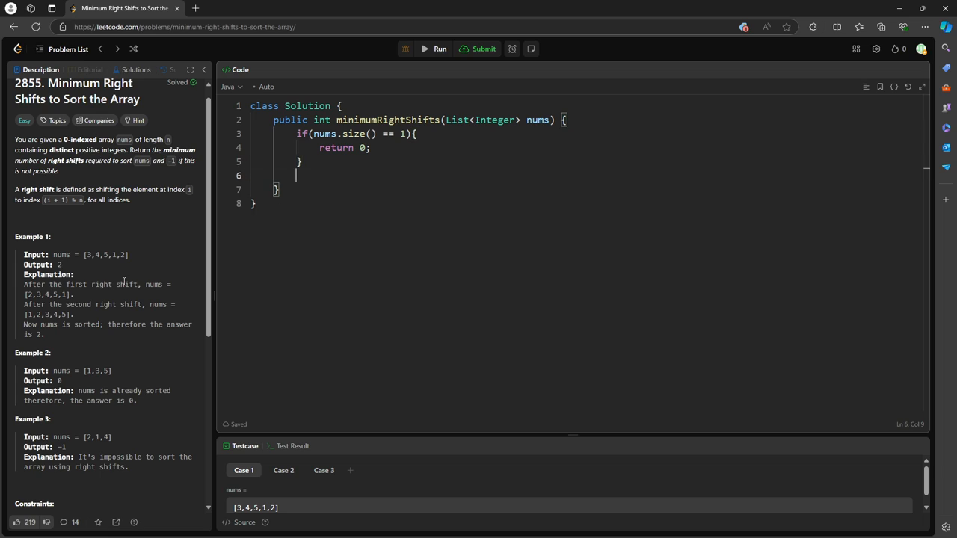
pyautogui.write('ion')
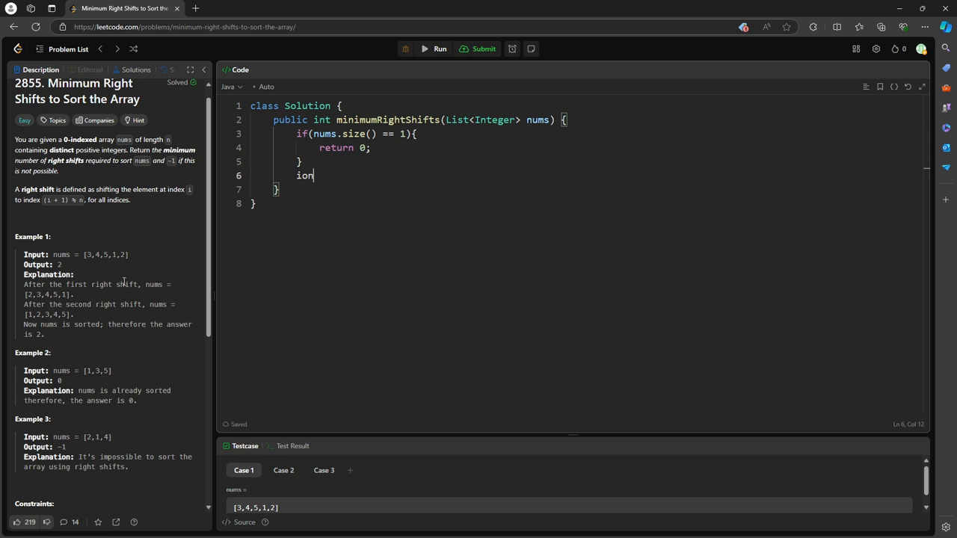
# Step: Declare int peakIndex = -1 and start the for loop over i < nums.size()
pyautogui.write('int pea')
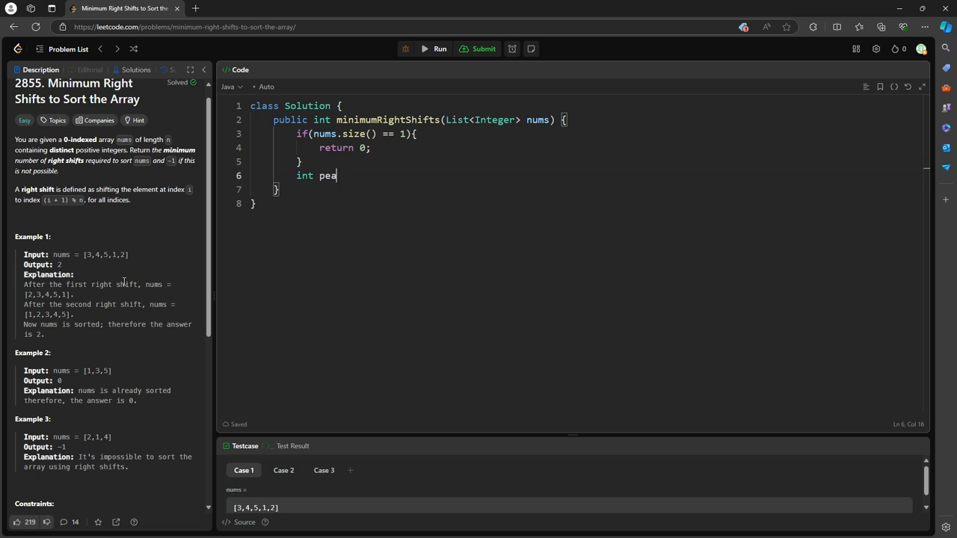
pyautogui.write('kIndex = -1;')
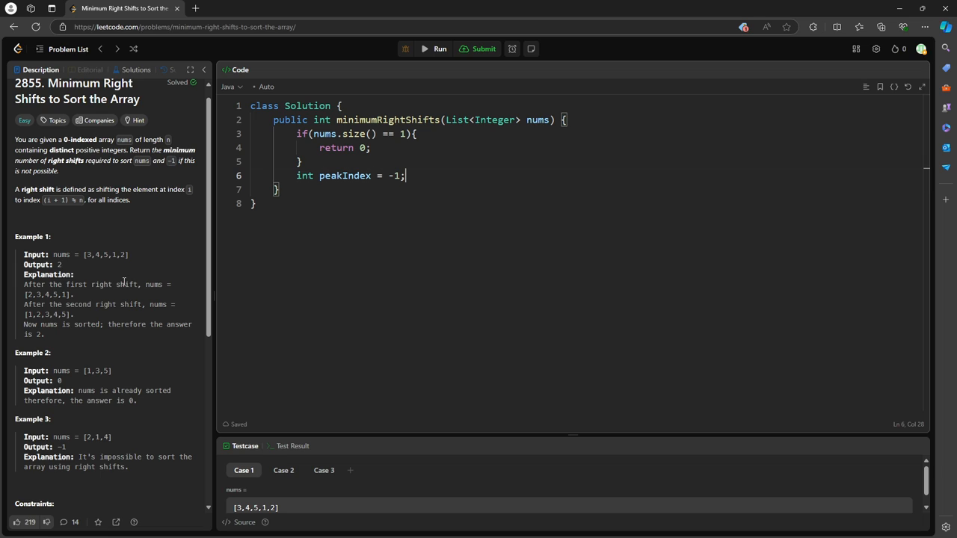
pyautogui.write('for(int i = 0; i')
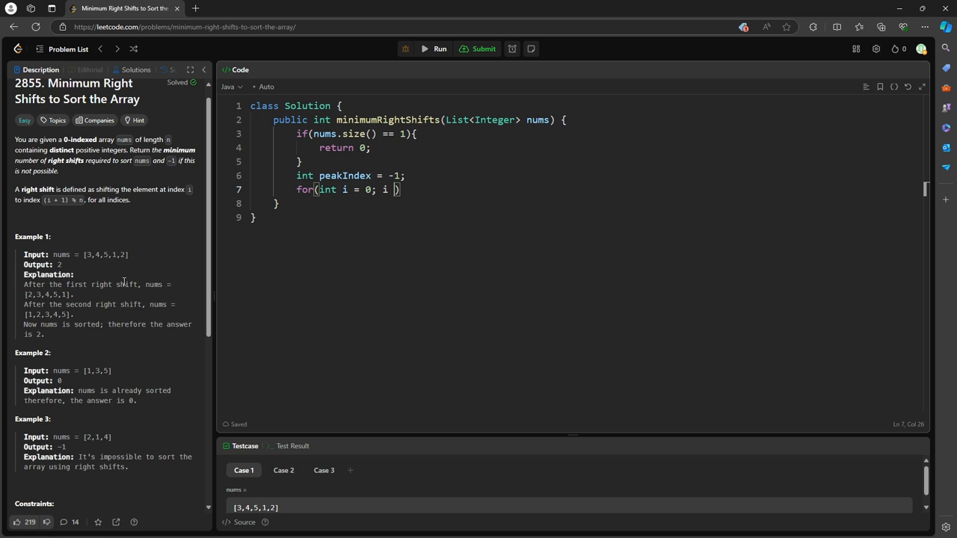
pyautogui.write('< nums.size(); i++){')
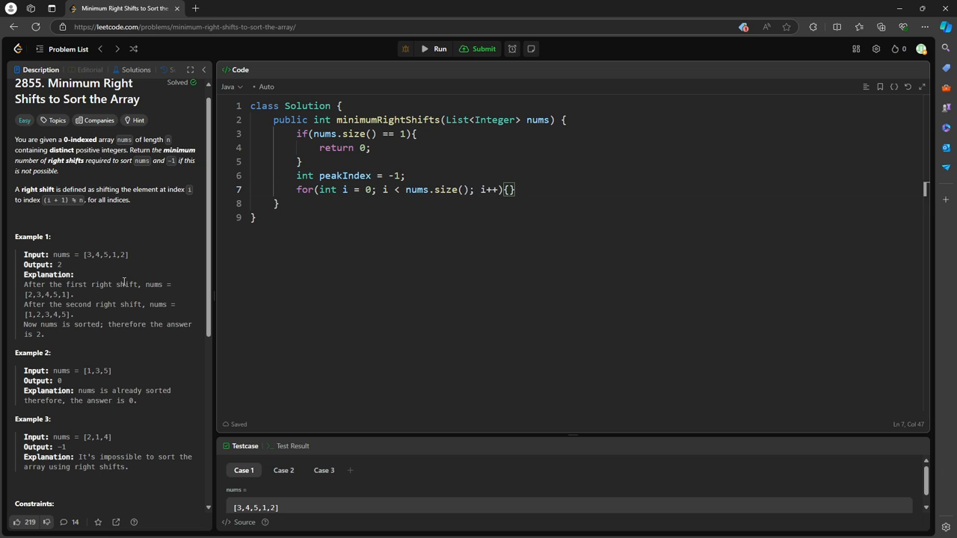
# Step: Write the condition nums.get(i) > nums.get(i+1 % nums.size()) inside the loop
pyautogui.write('if(num')
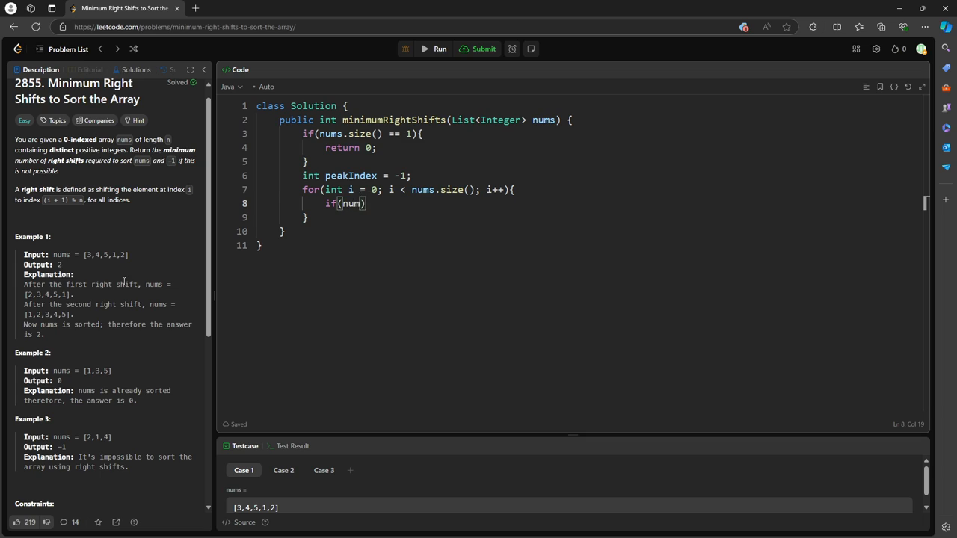
pyautogui.write('.get(i)')
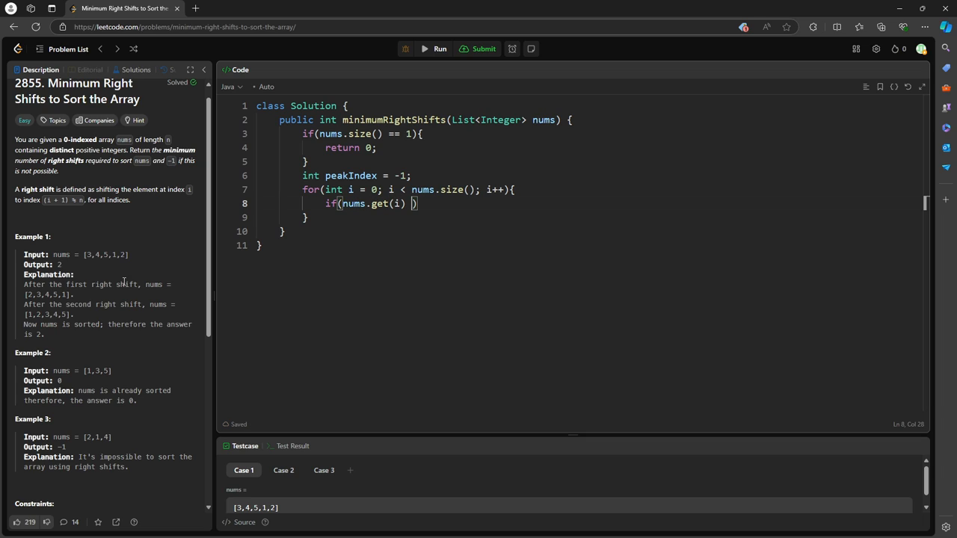
pyautogui.write('> nums.get(i+1')
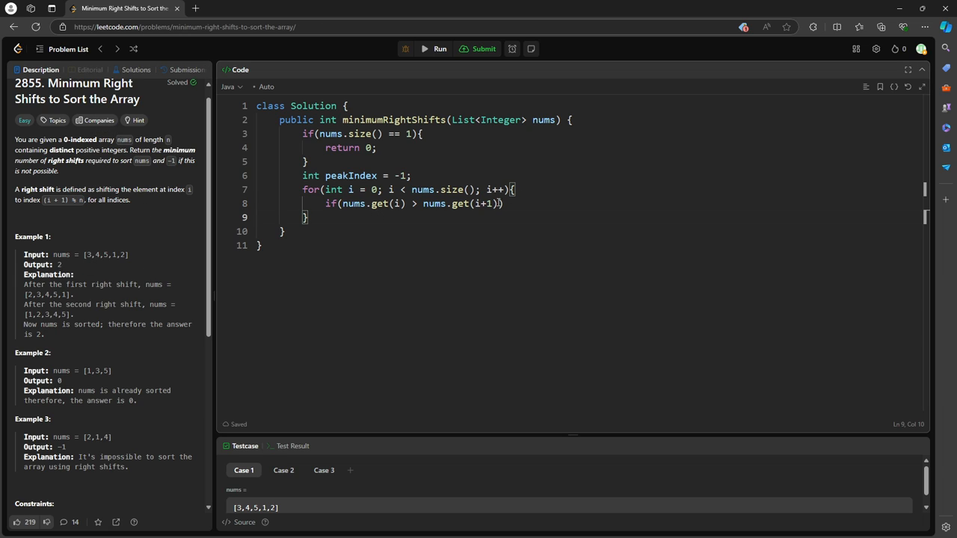
pyautogui.write('%nums')
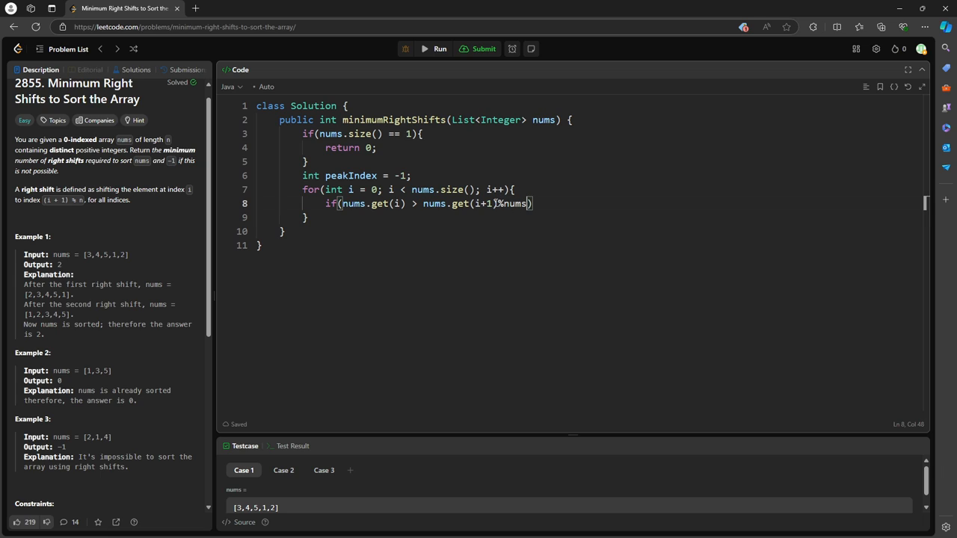
pyautogui.write('.size()')
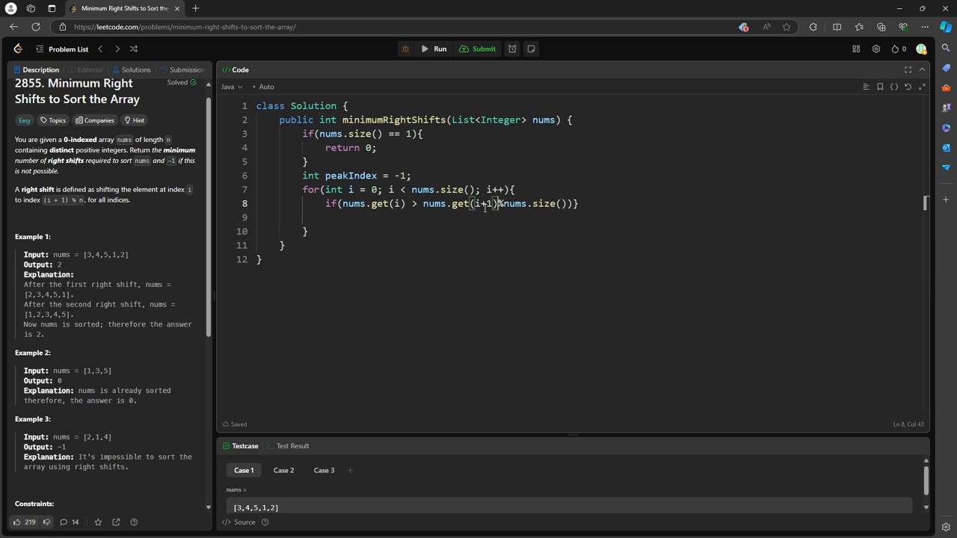
# Step: Parenthesize (i+1) in the next-index expression and open the if block with '{'
pyautogui.moveTo(475, 203); pyautogui.dragTo(568, 203)
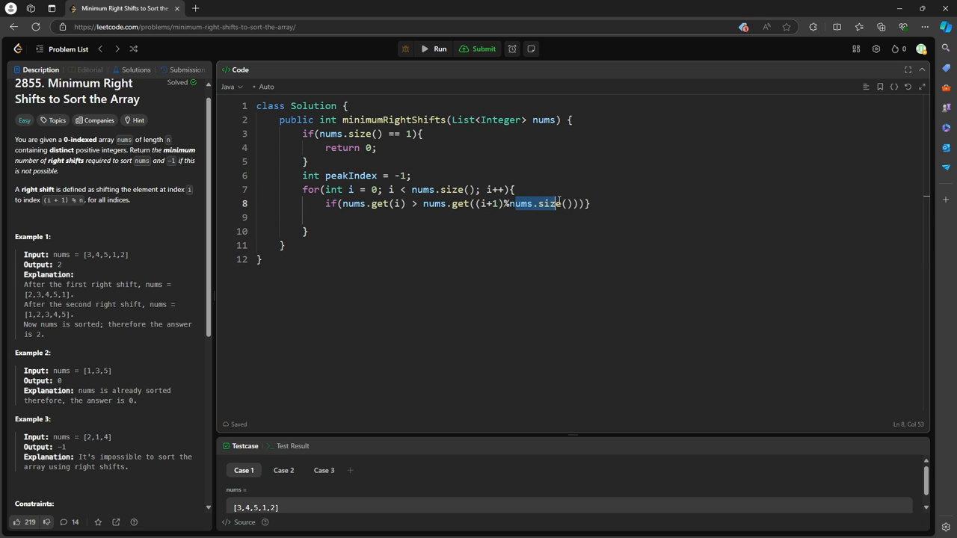
pyautogui.click(257, 217)
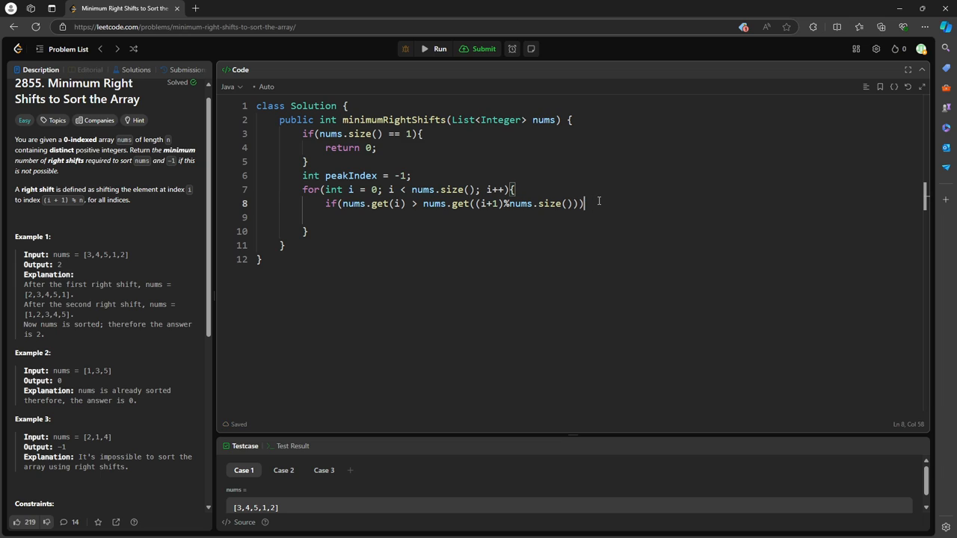
pyautogui.write('{')
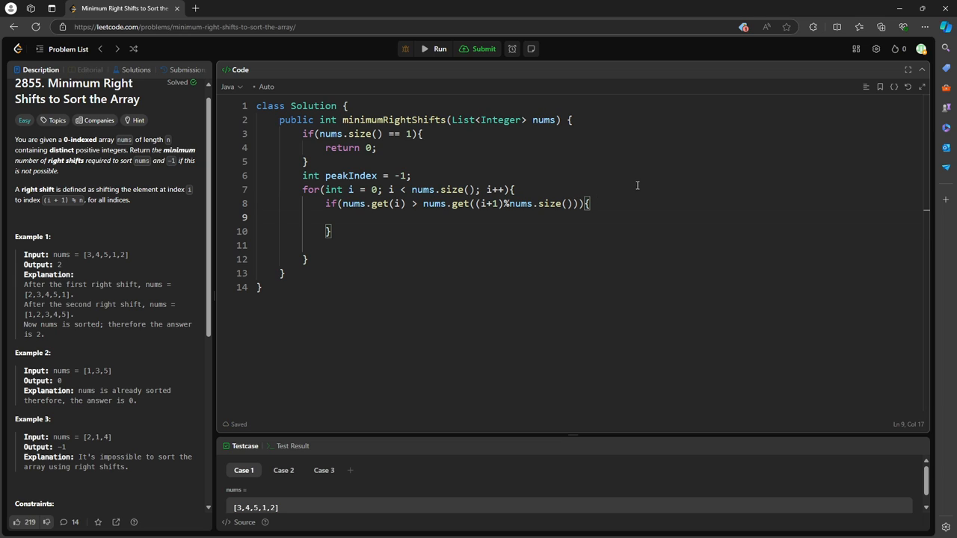
pyautogui.moveTo(551, 206)
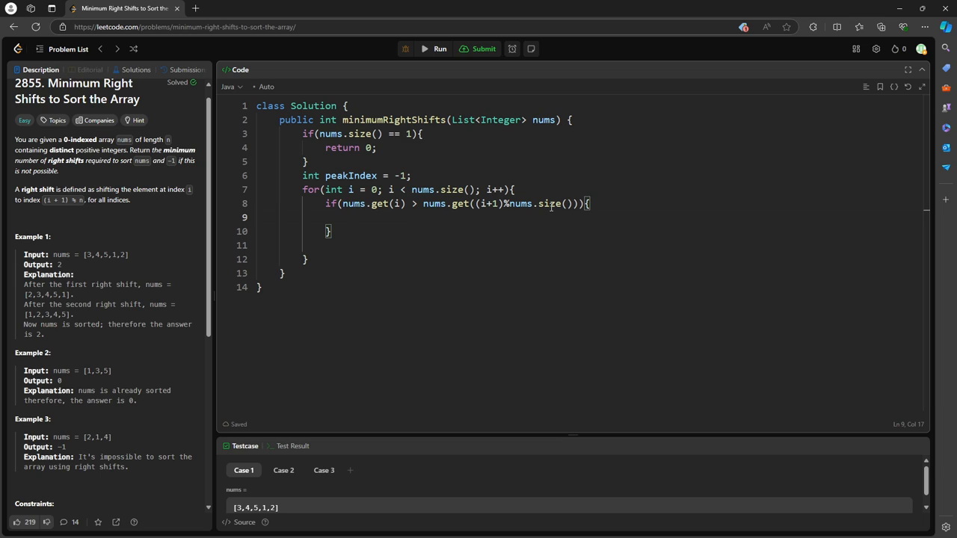
# Step: Set peakIndex = i on the first drop, else return -1 on a second drop
pyautogui.write('if(')
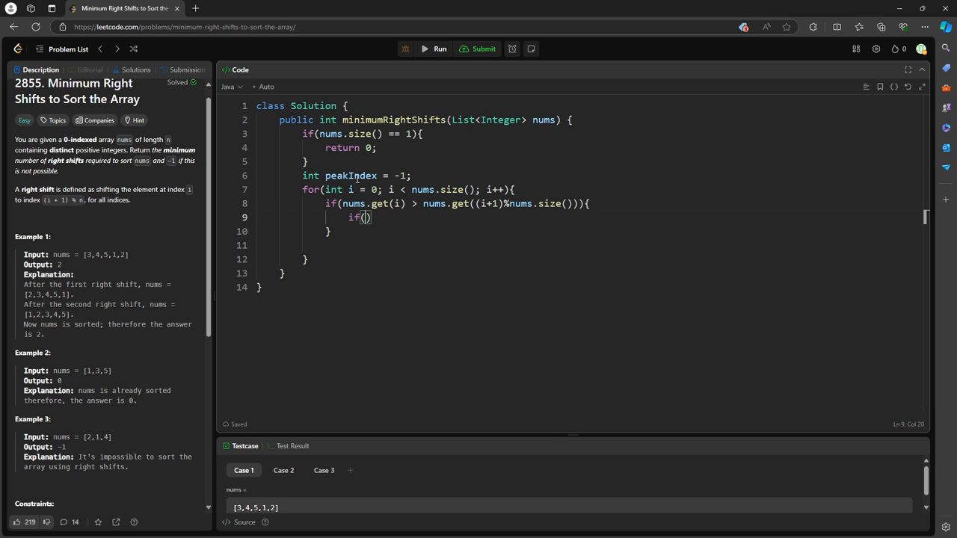
pyautogui.write('peakIndex ==')
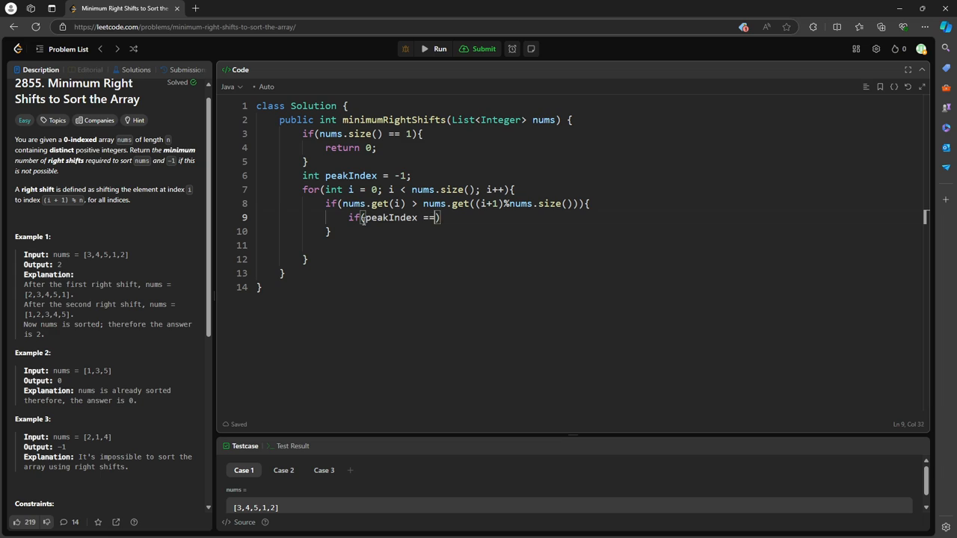
pyautogui.write('-1)')
pyautogui.write('pea')
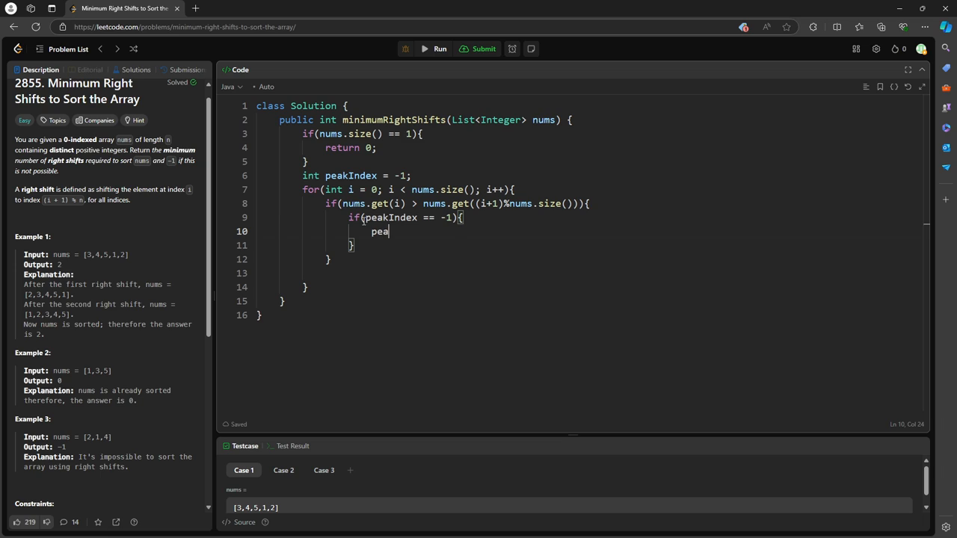
pyautogui.write('kIndex = i;')
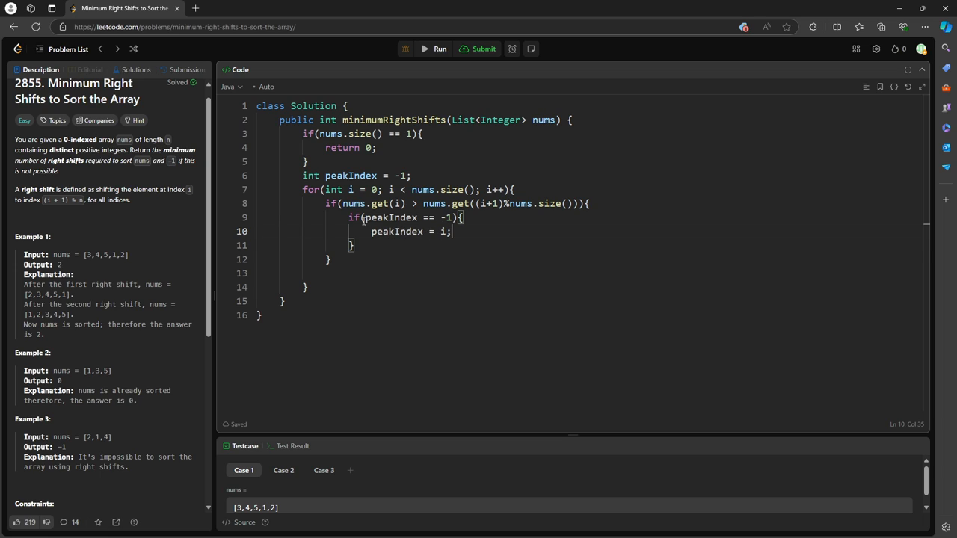
pyautogui.write('else{')
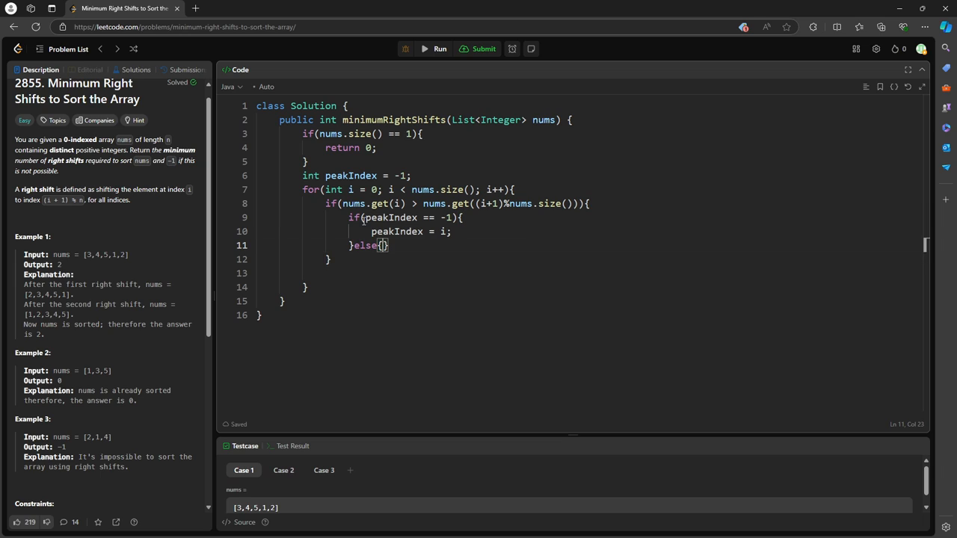
pyautogui.press('Enter')
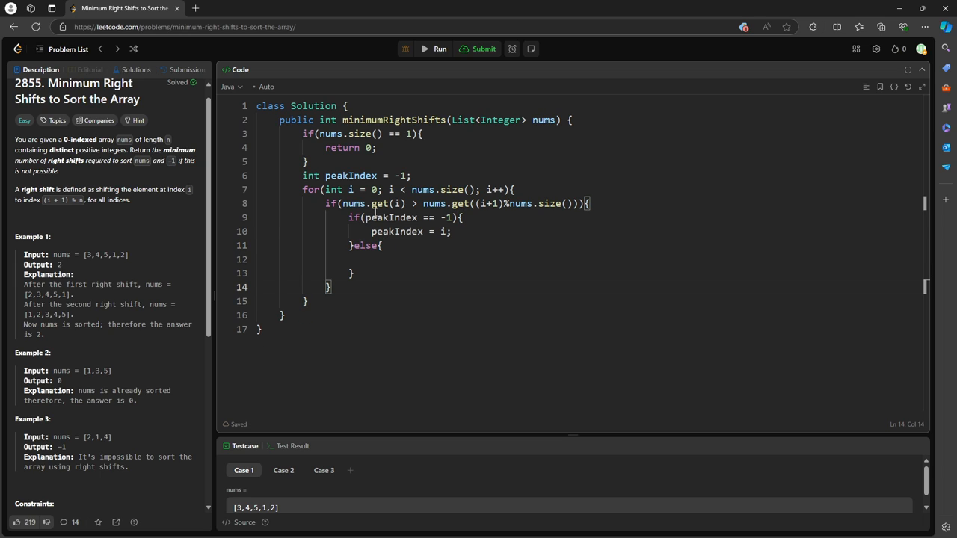
pyautogui.write('re')
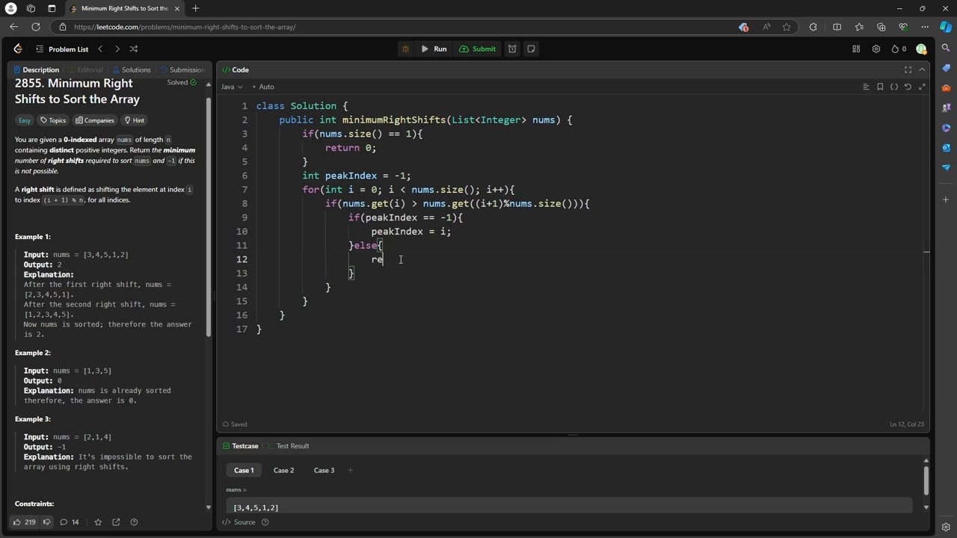
pyautogui.write('turn -1;')
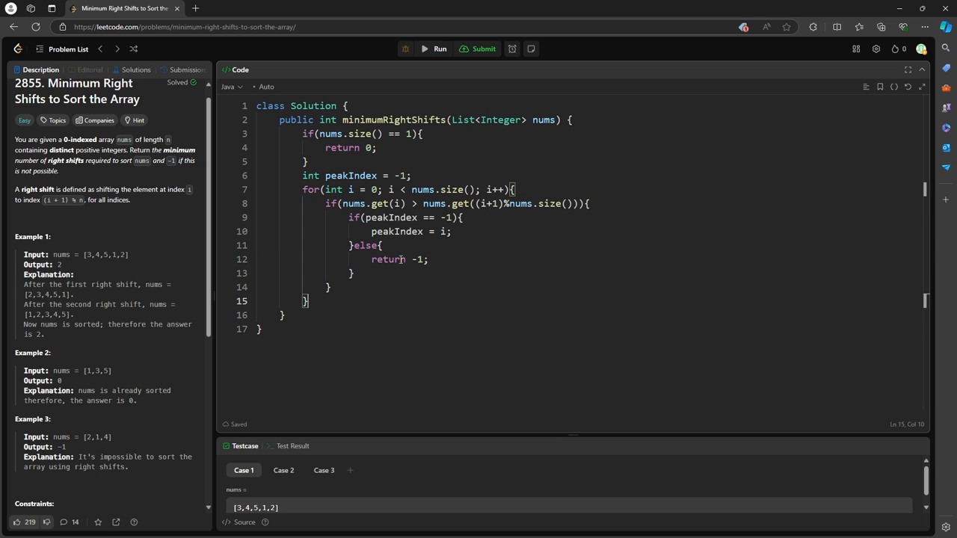
# Step: Return nums.size() - peakIndex - 1 after the loop
pyautogui.write('return')
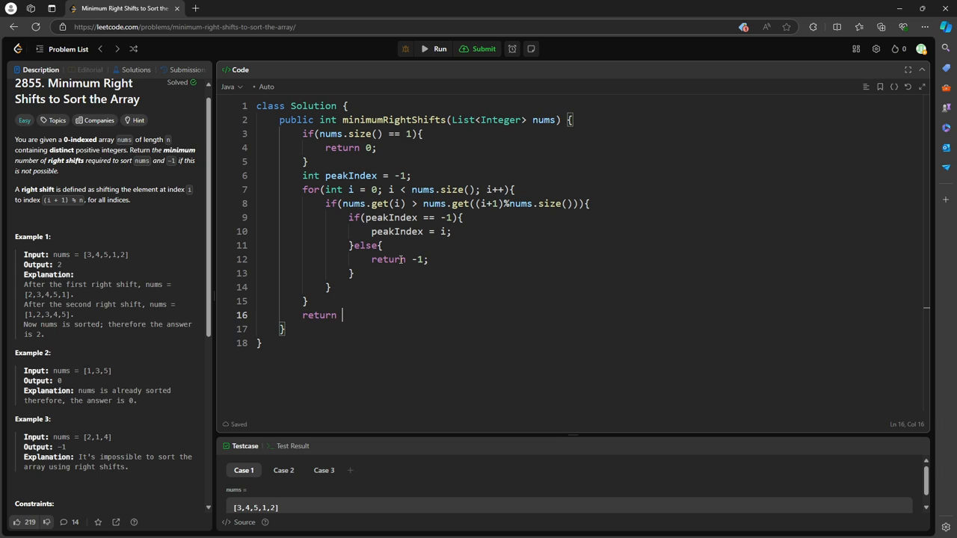
pyautogui.write('nums.size')
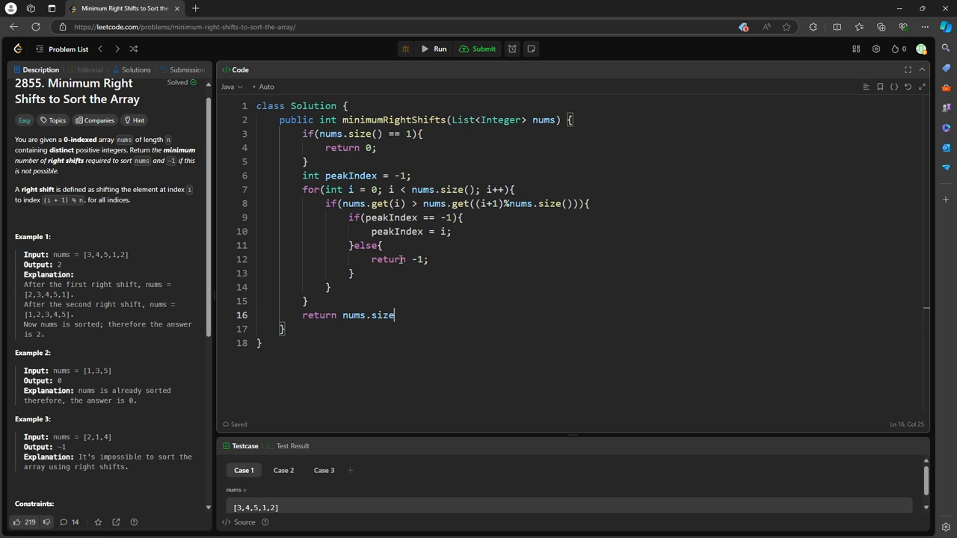
pyautogui.write('() - i')
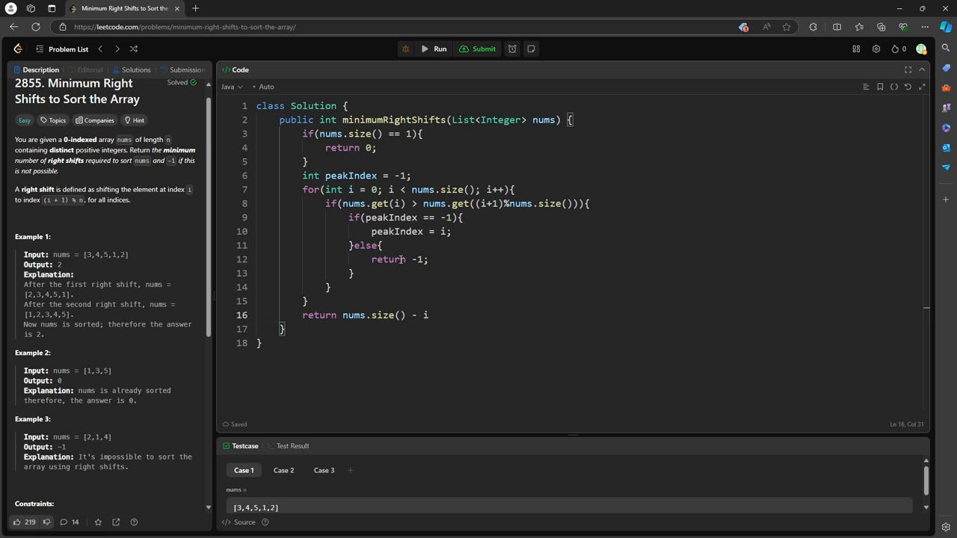
pyautogui.write('peakIndex - 1;')
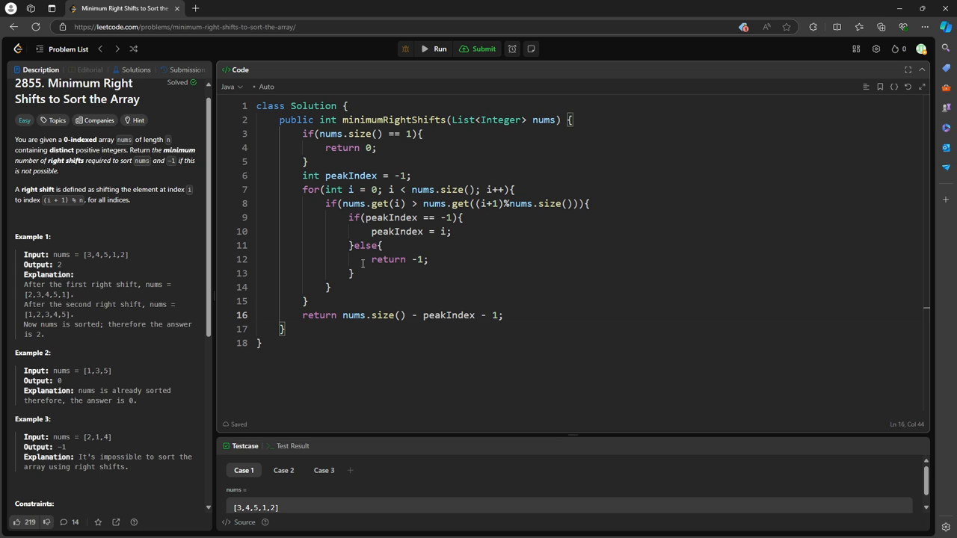
pyautogui.doubleClick(448, 314)
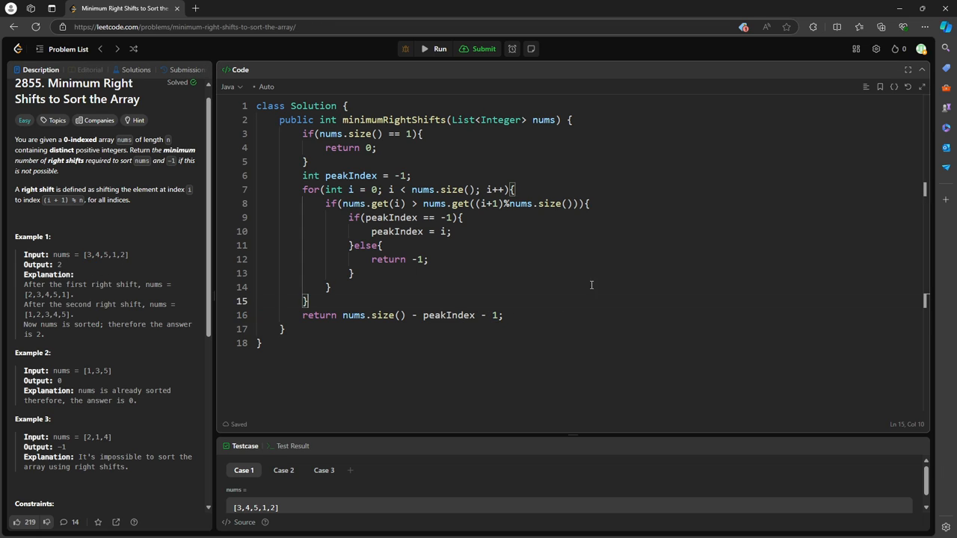
# Step: Submit the solution, see it Accepted in 1 ms, and return to the Description view
pyautogui.click(483, 48)
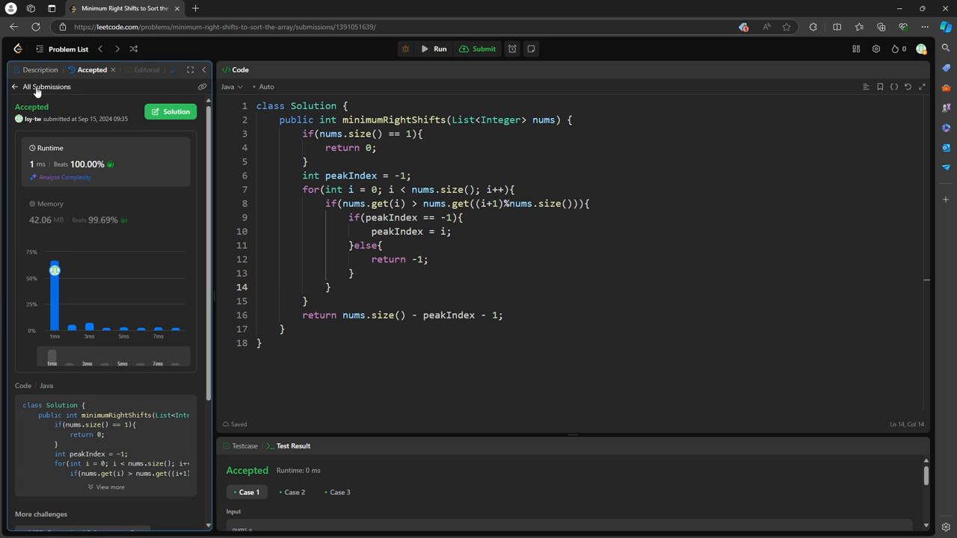
pyautogui.click(40, 70)
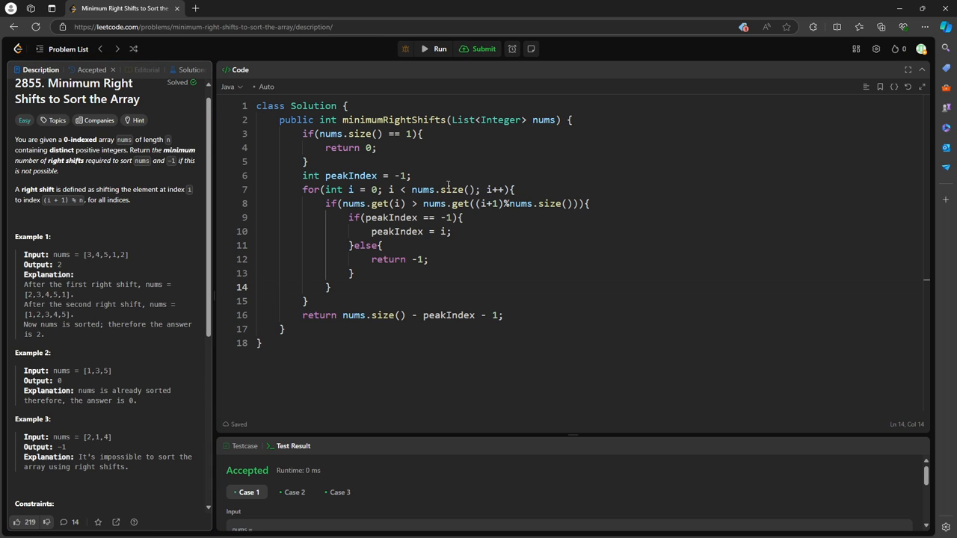
pyautogui.click(505, 314)
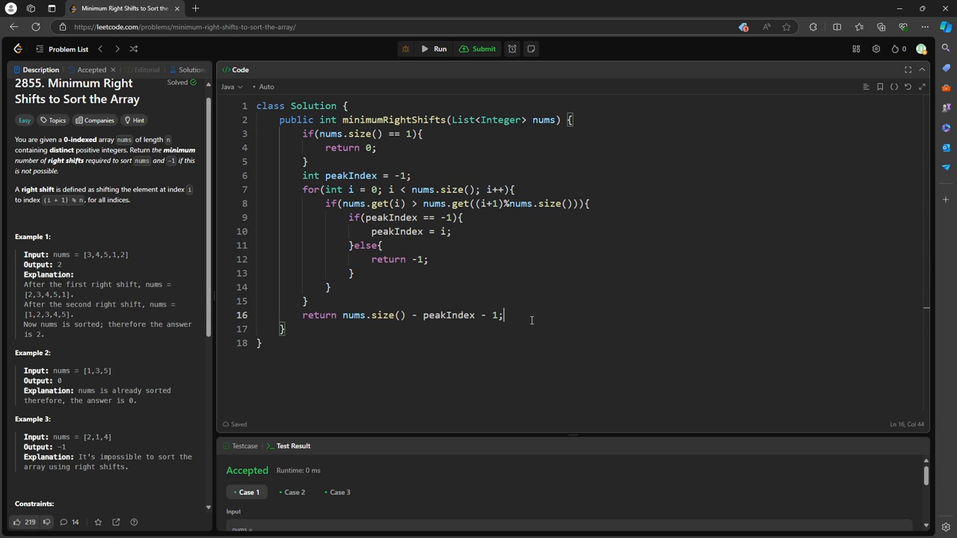